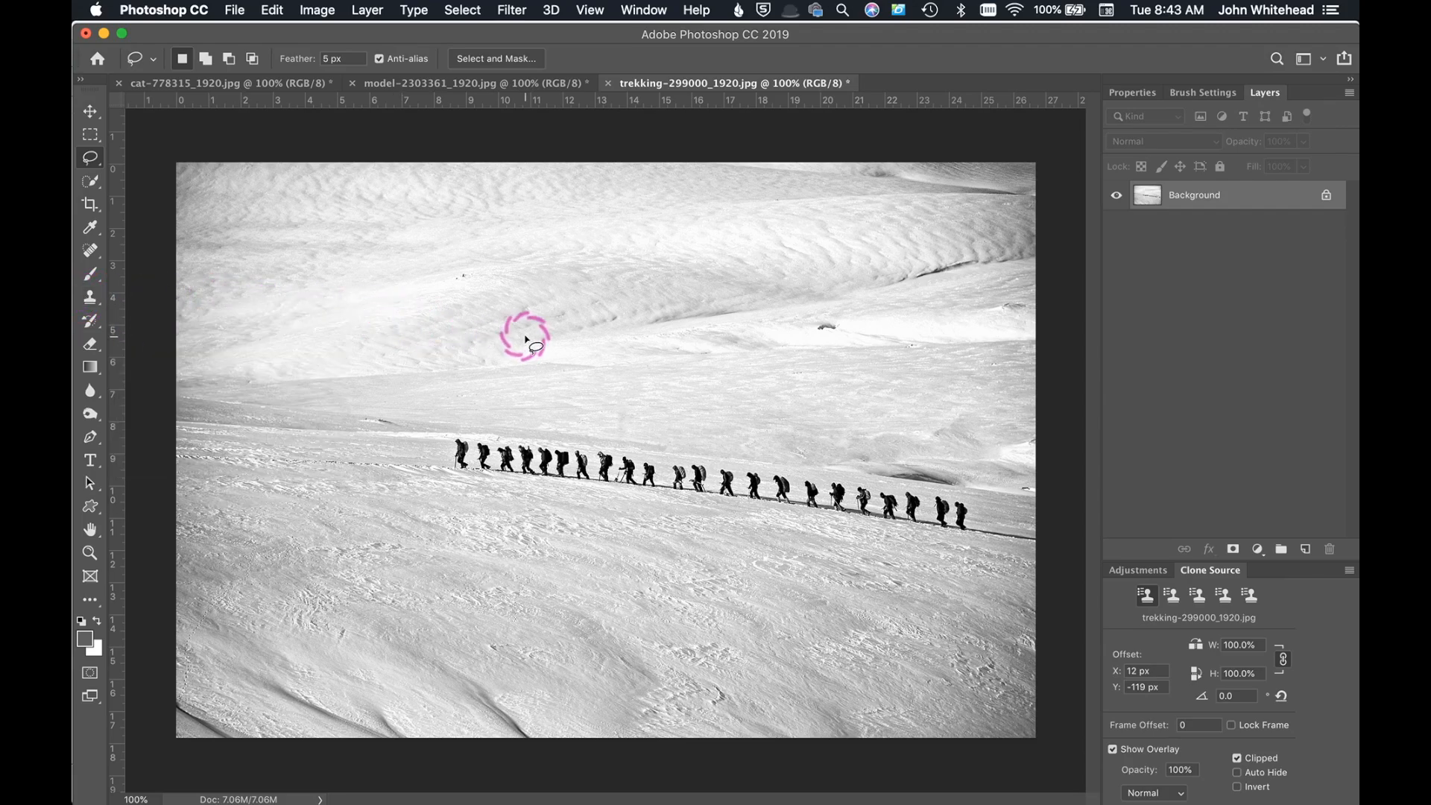
mouse_move(547, 336)
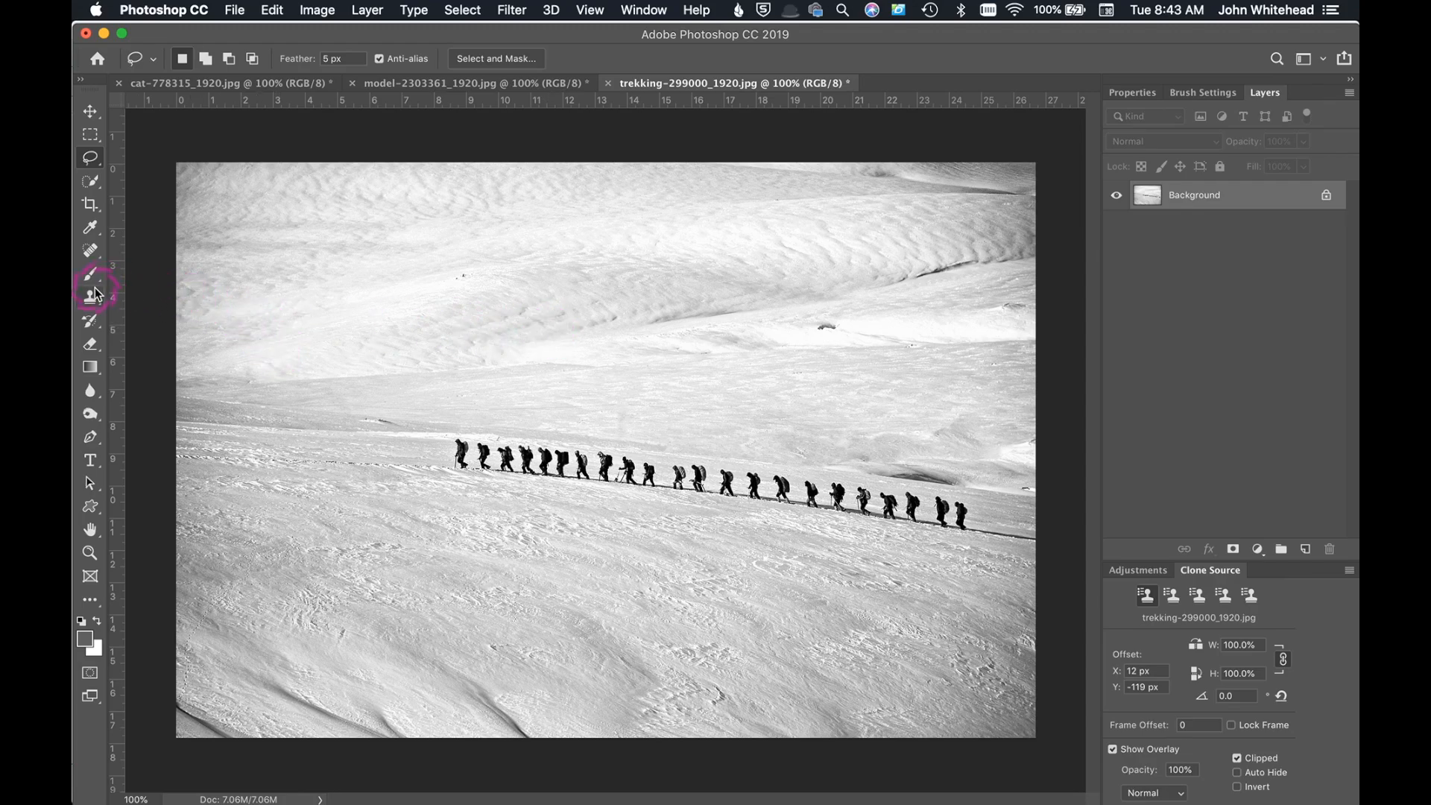
mouse_move(423, 344)
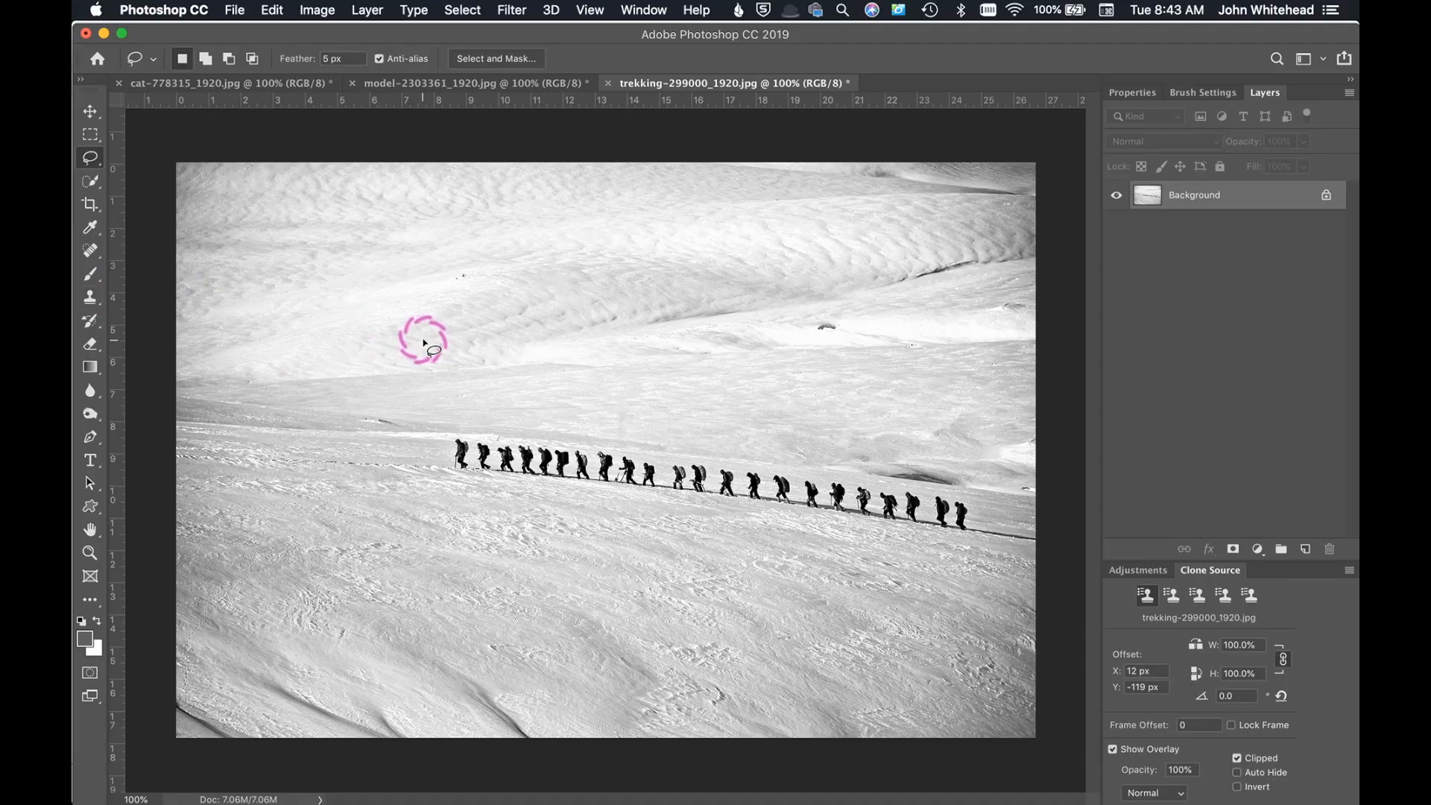
mouse_move(91, 300)
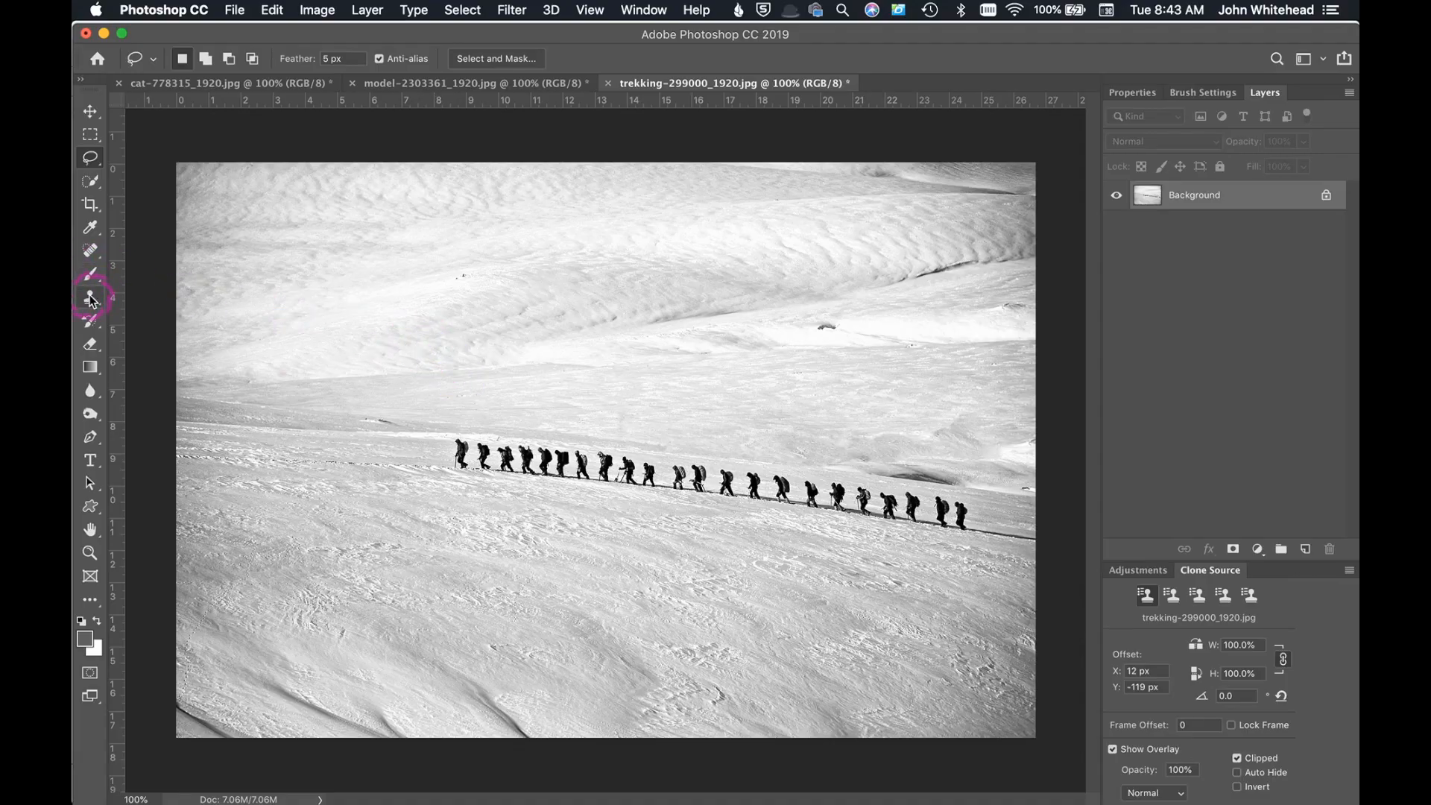
mouse_move(90, 301)
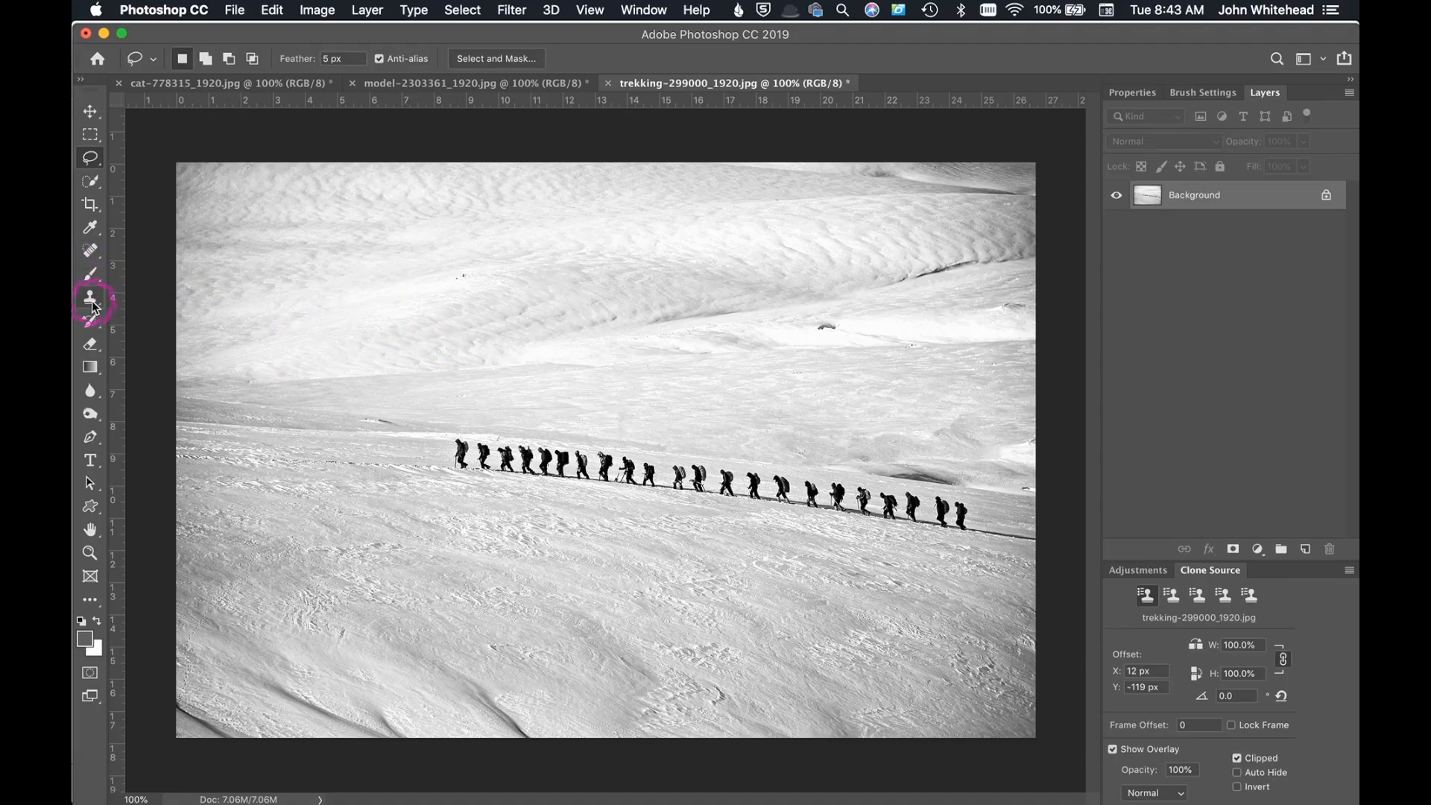
mouse_move(89, 296)
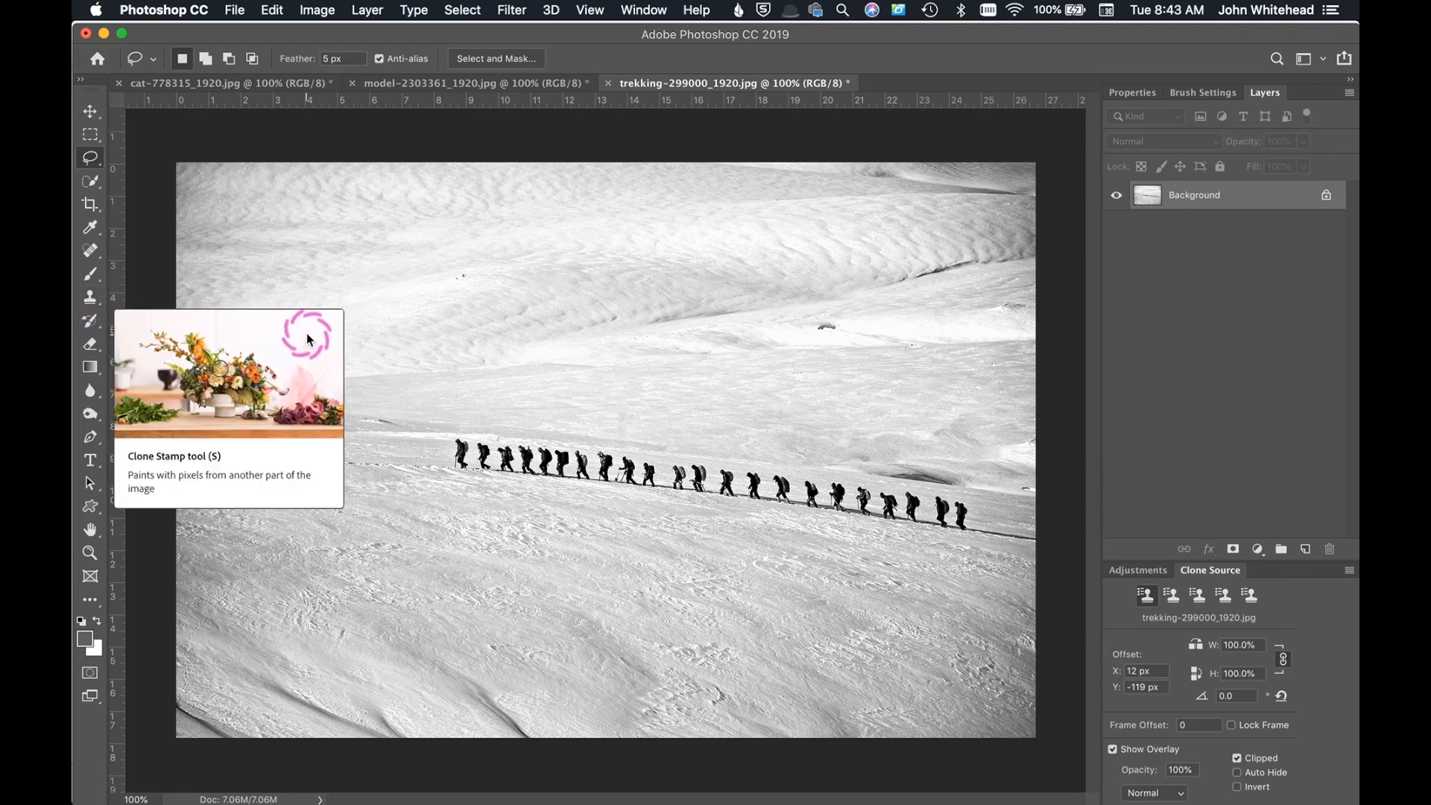
mouse_move(451, 301)
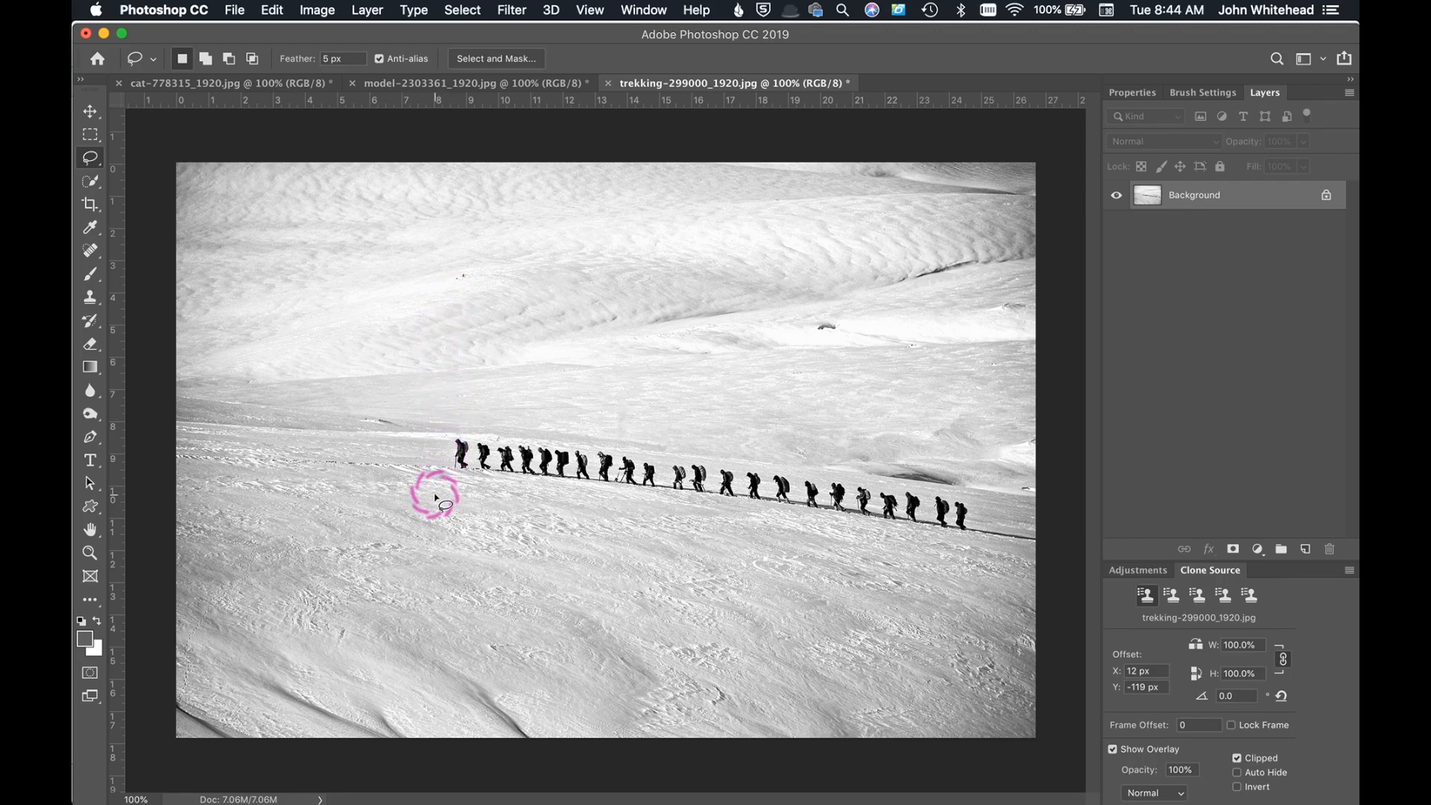
mouse_move(427, 489)
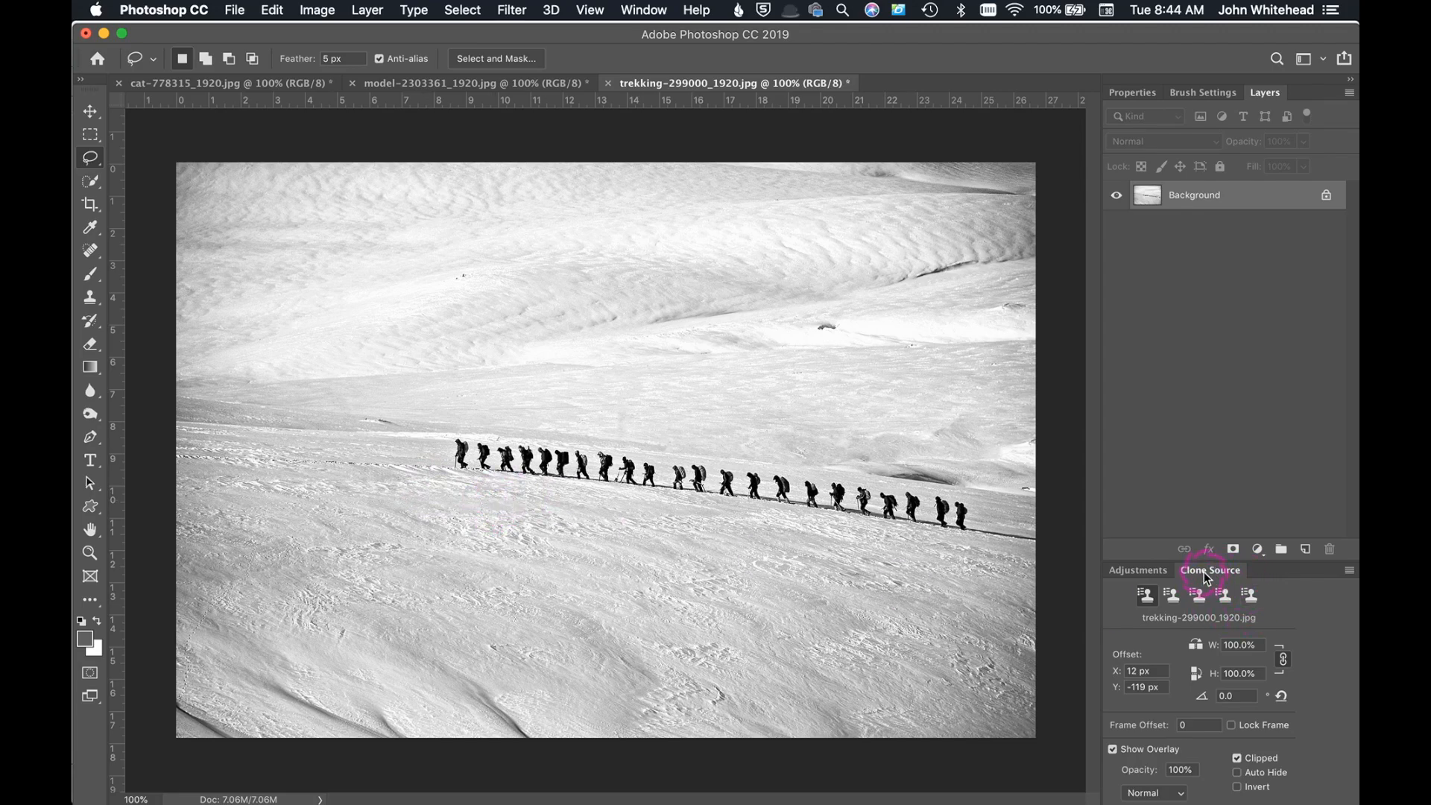
mouse_move(566, 8)
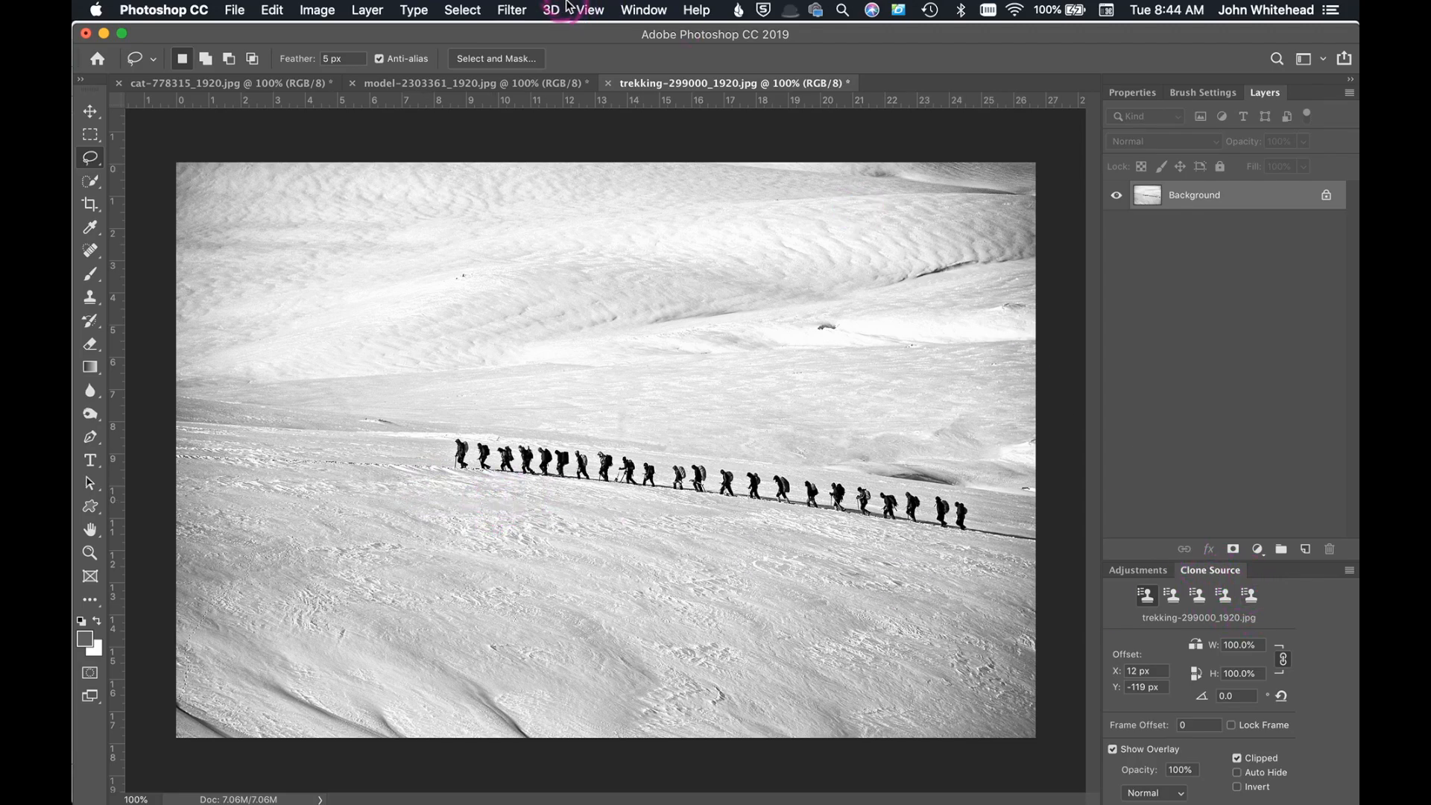
Step: Look through the Window menu's panel list and dismiss it without choosing anything
click(642, 10)
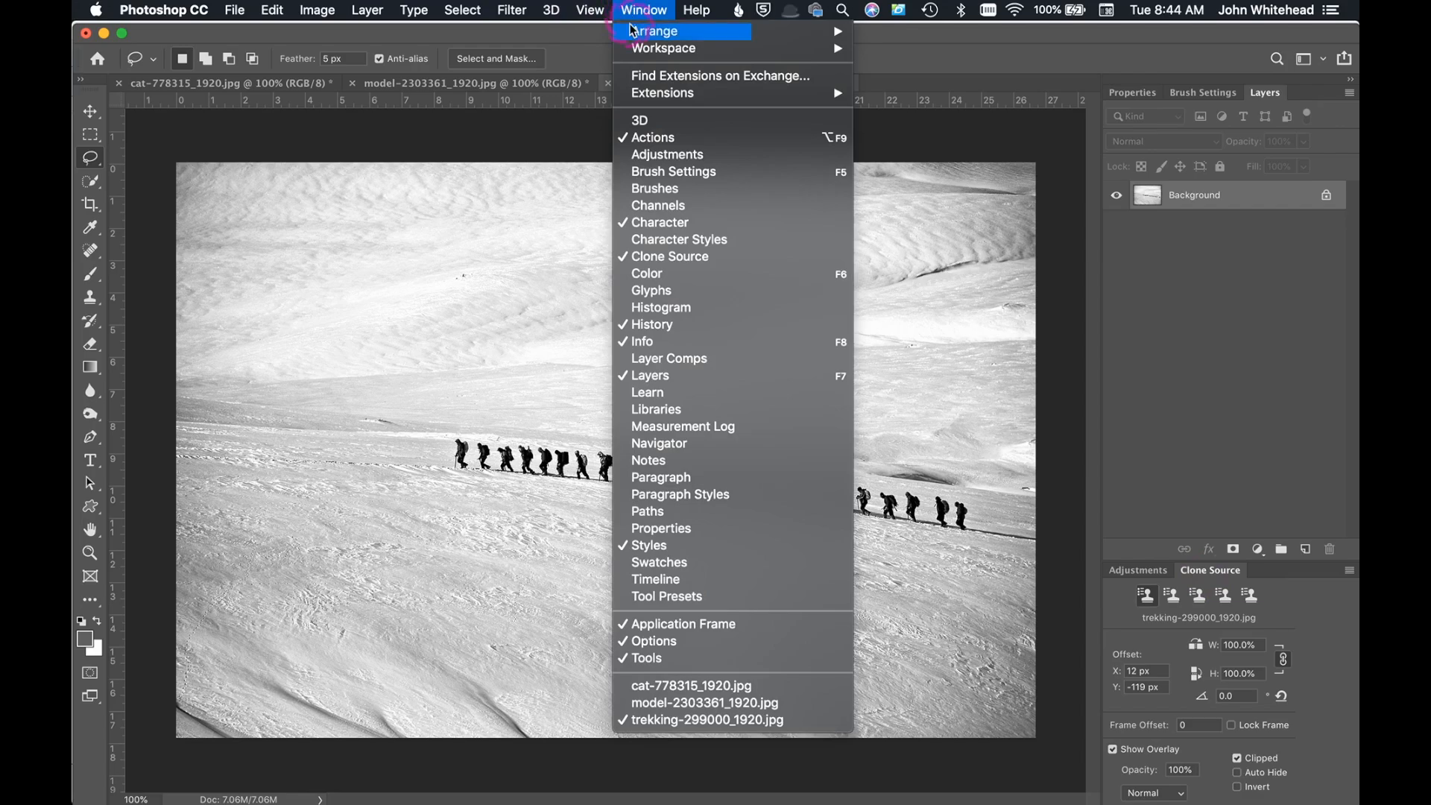
mouse_move(644, 10)
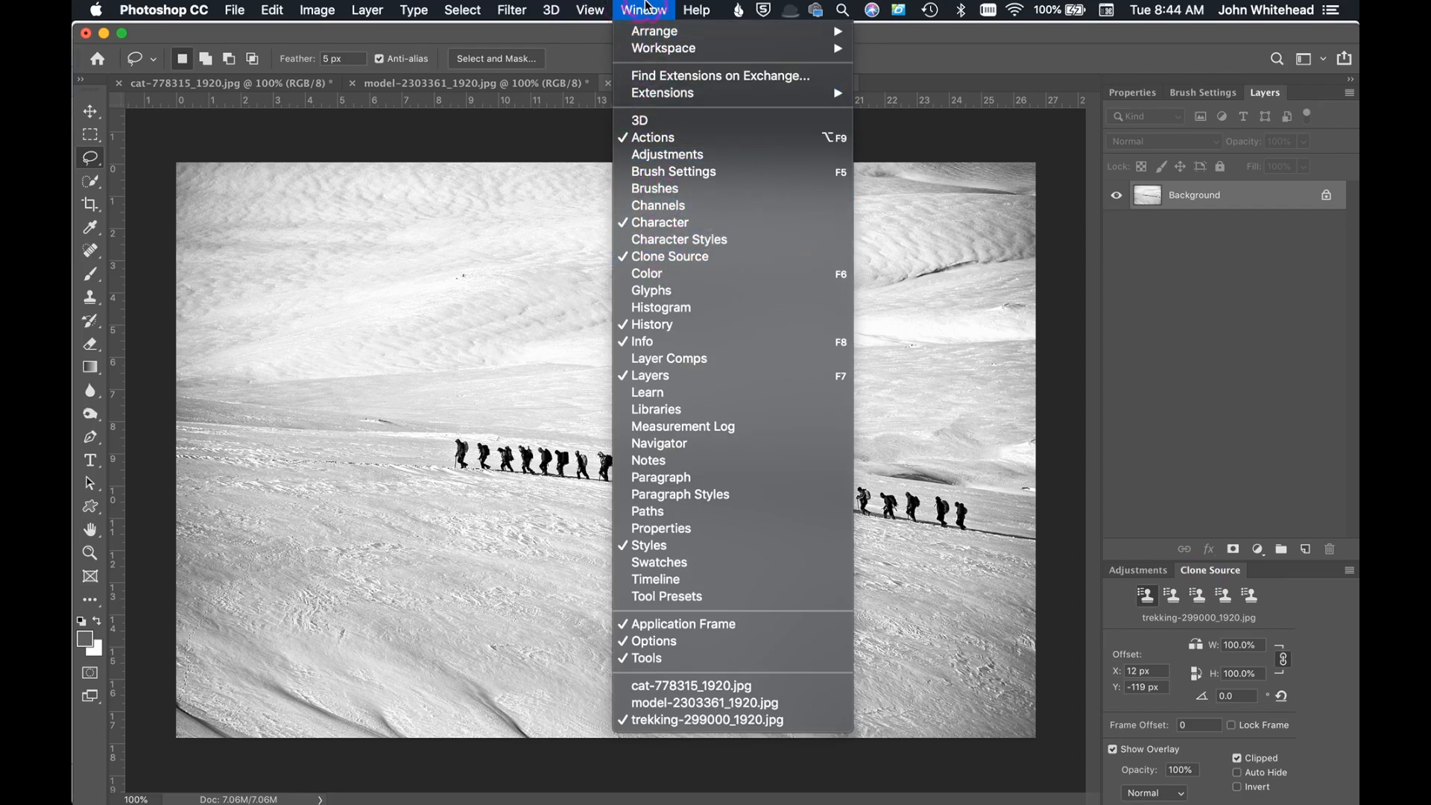
click(705, 718)
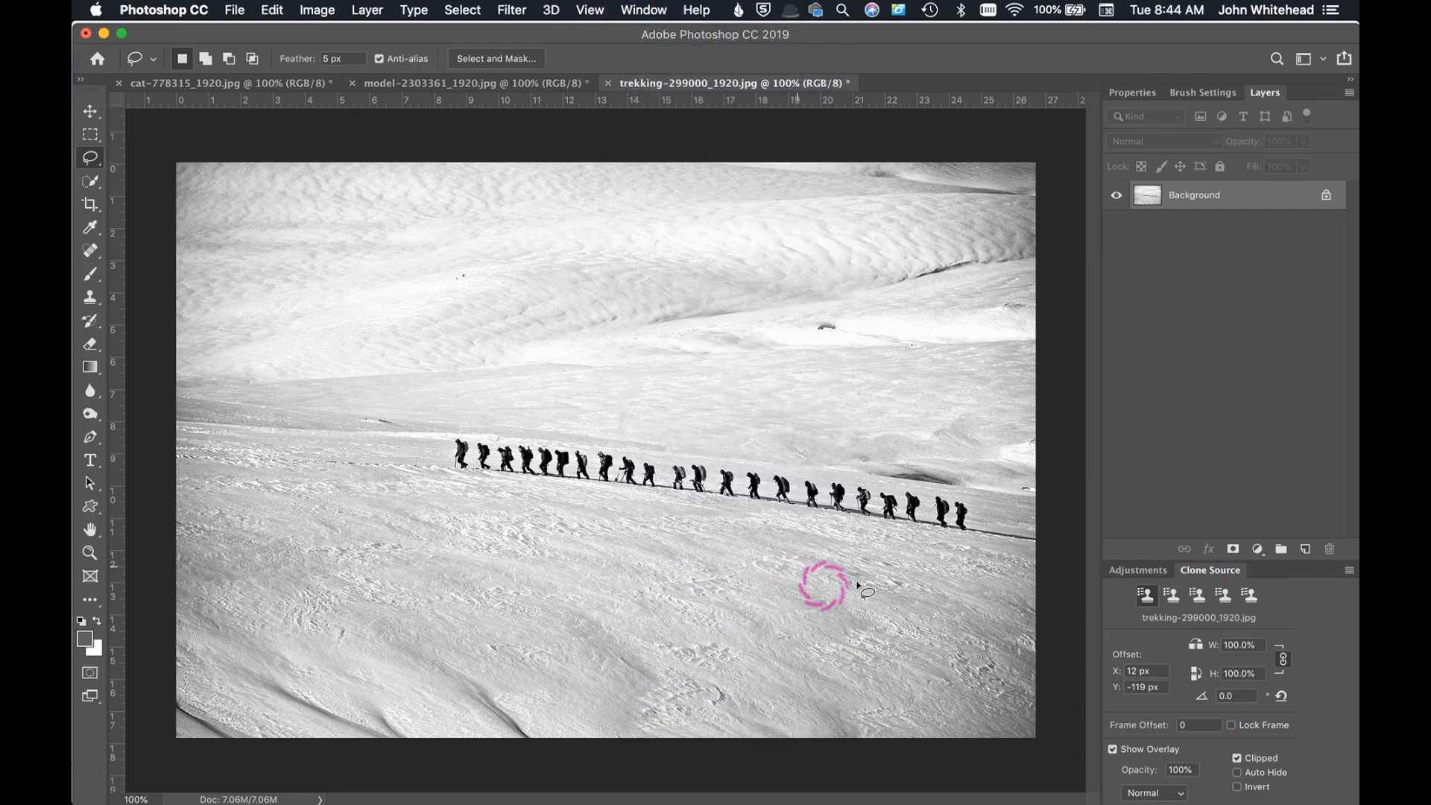
mouse_move(925, 571)
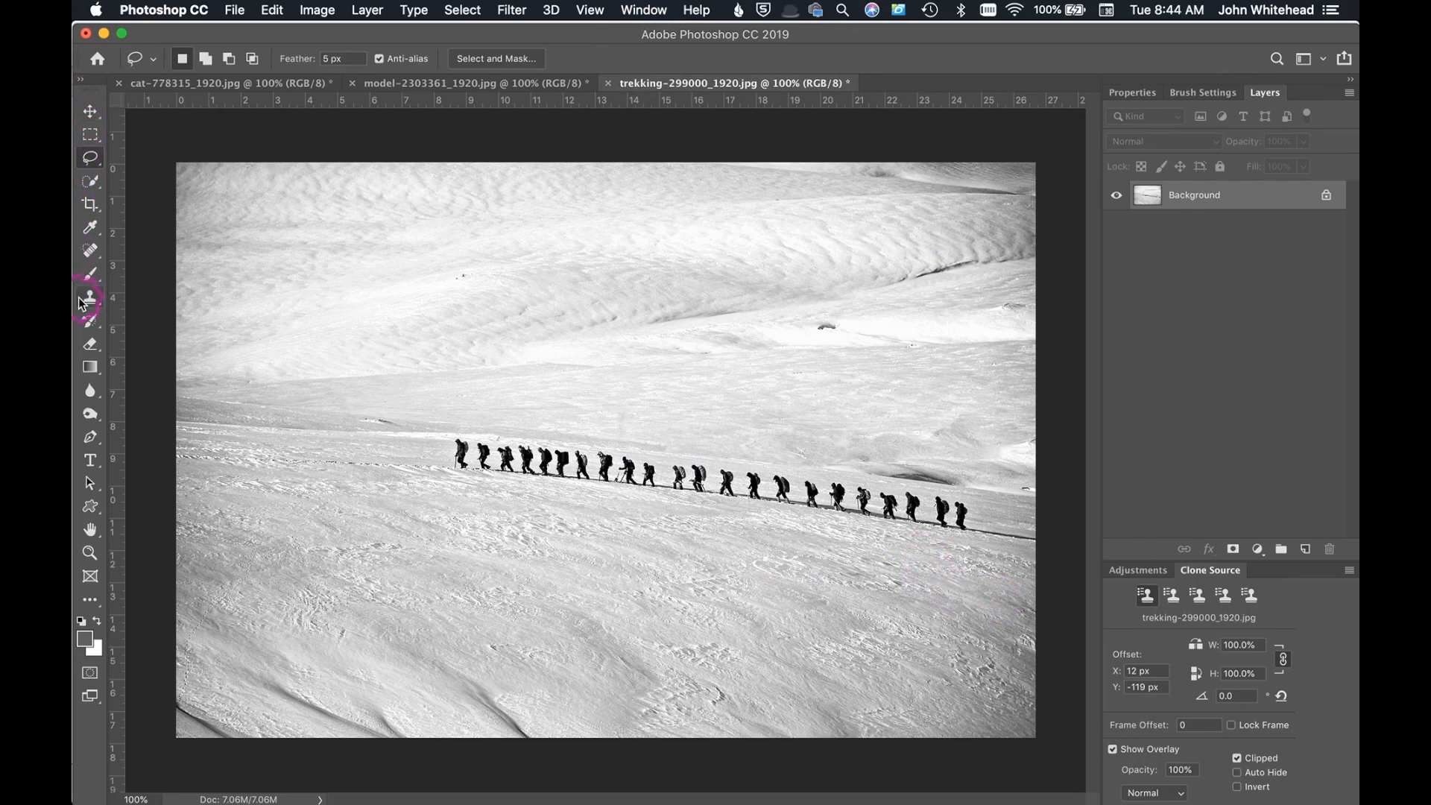
mouse_move(454, 493)
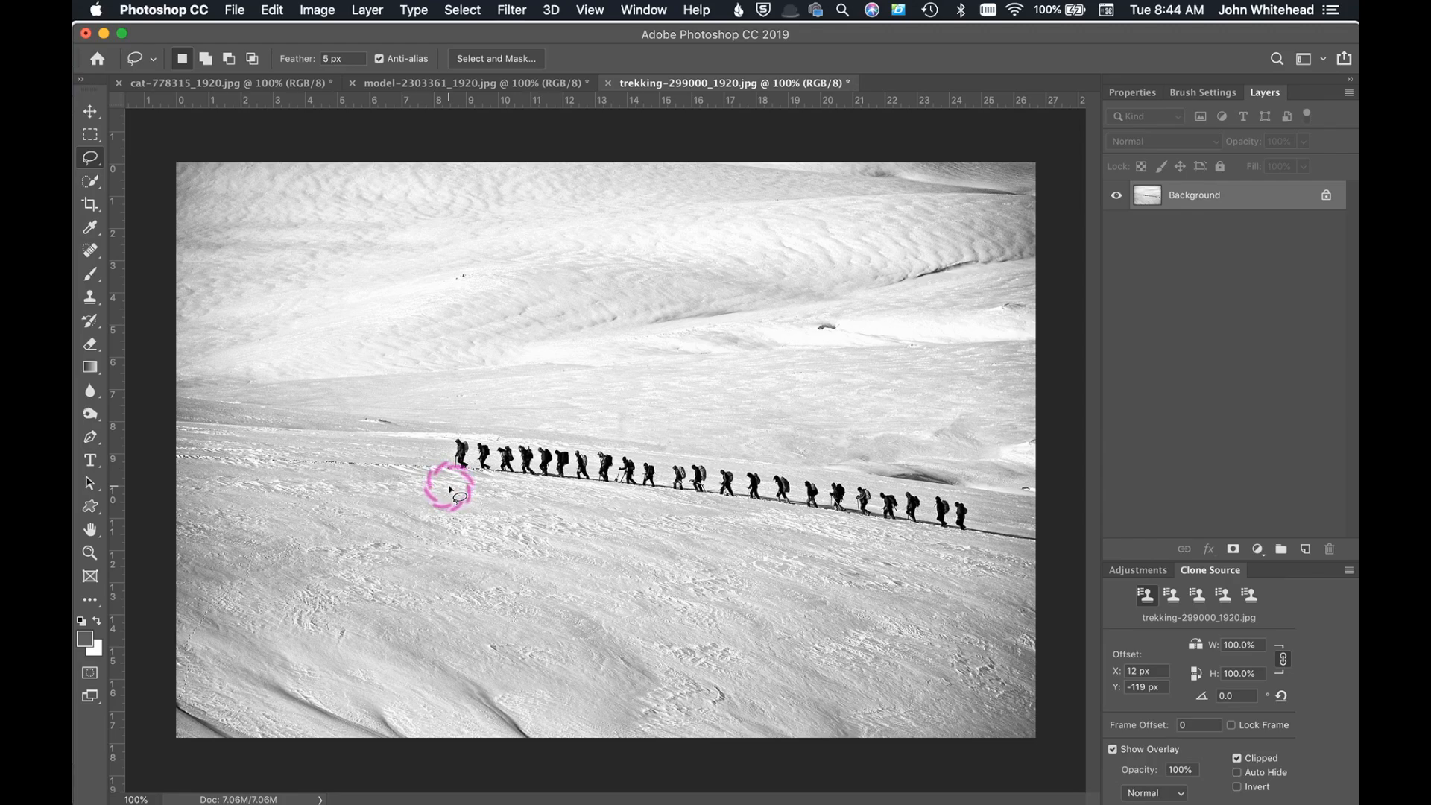
mouse_move(465, 404)
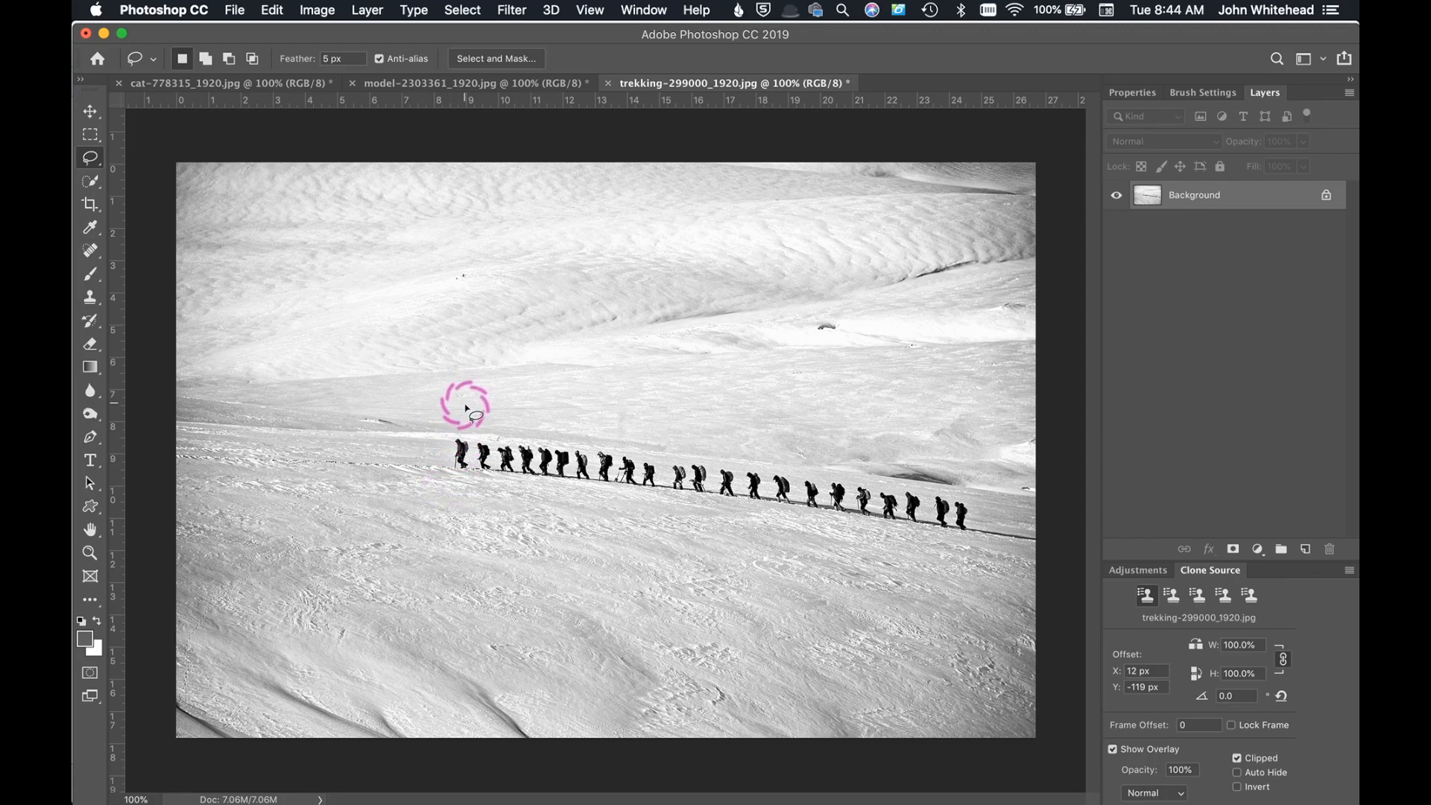
Step: With the Clone Stamp, sample the lead hiker and clone a hiker row into the snow above
click(90, 297)
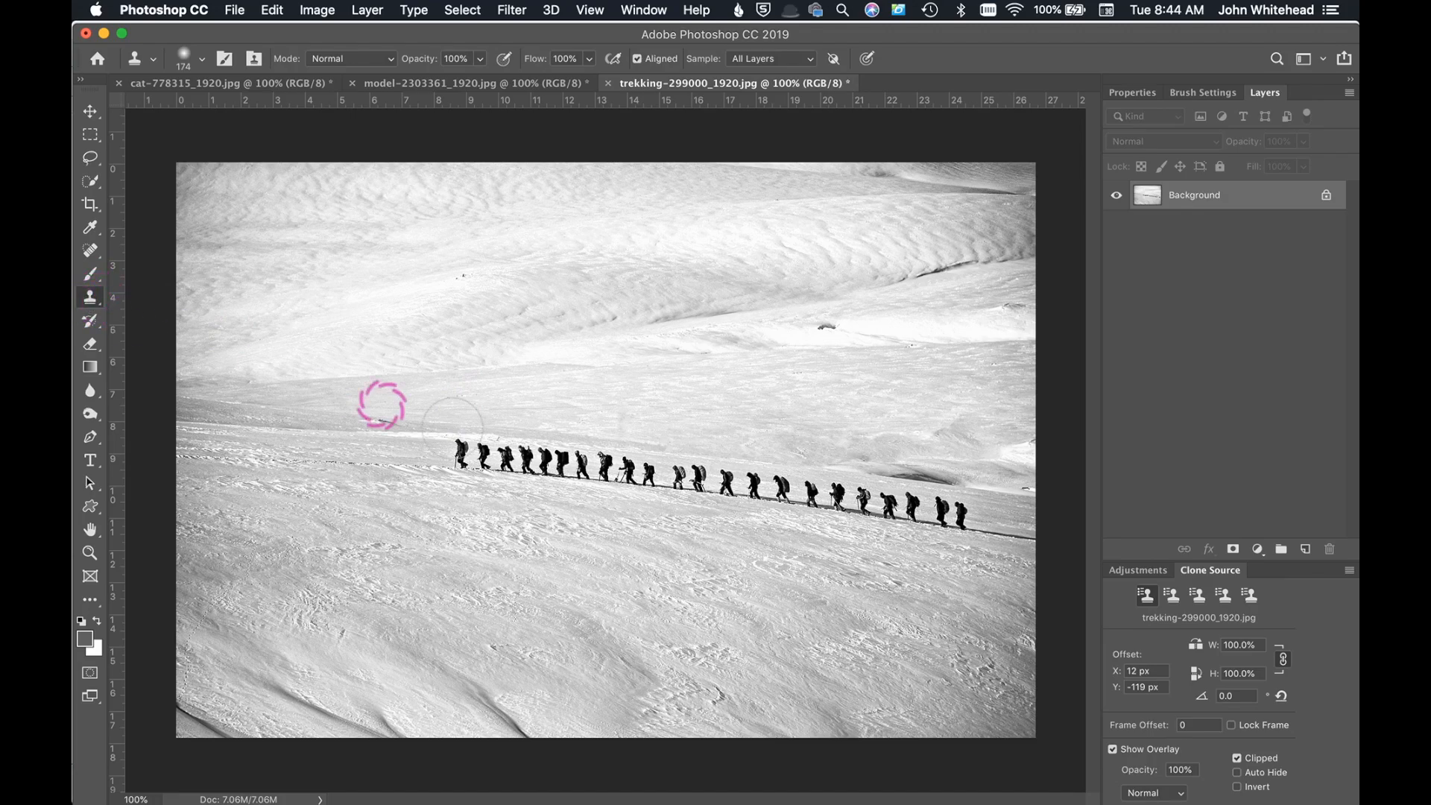
mouse_move(462, 426)
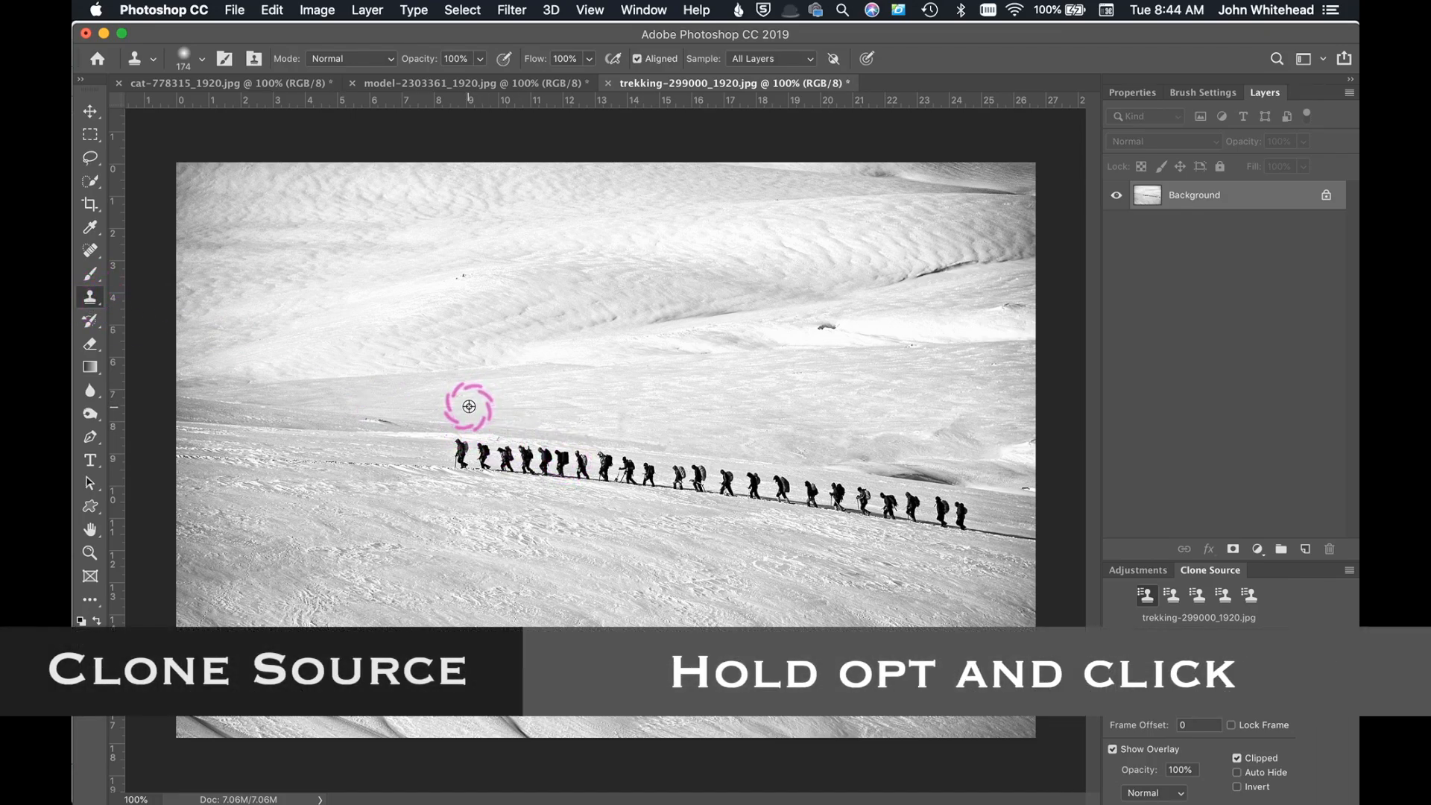
mouse_move(468, 448)
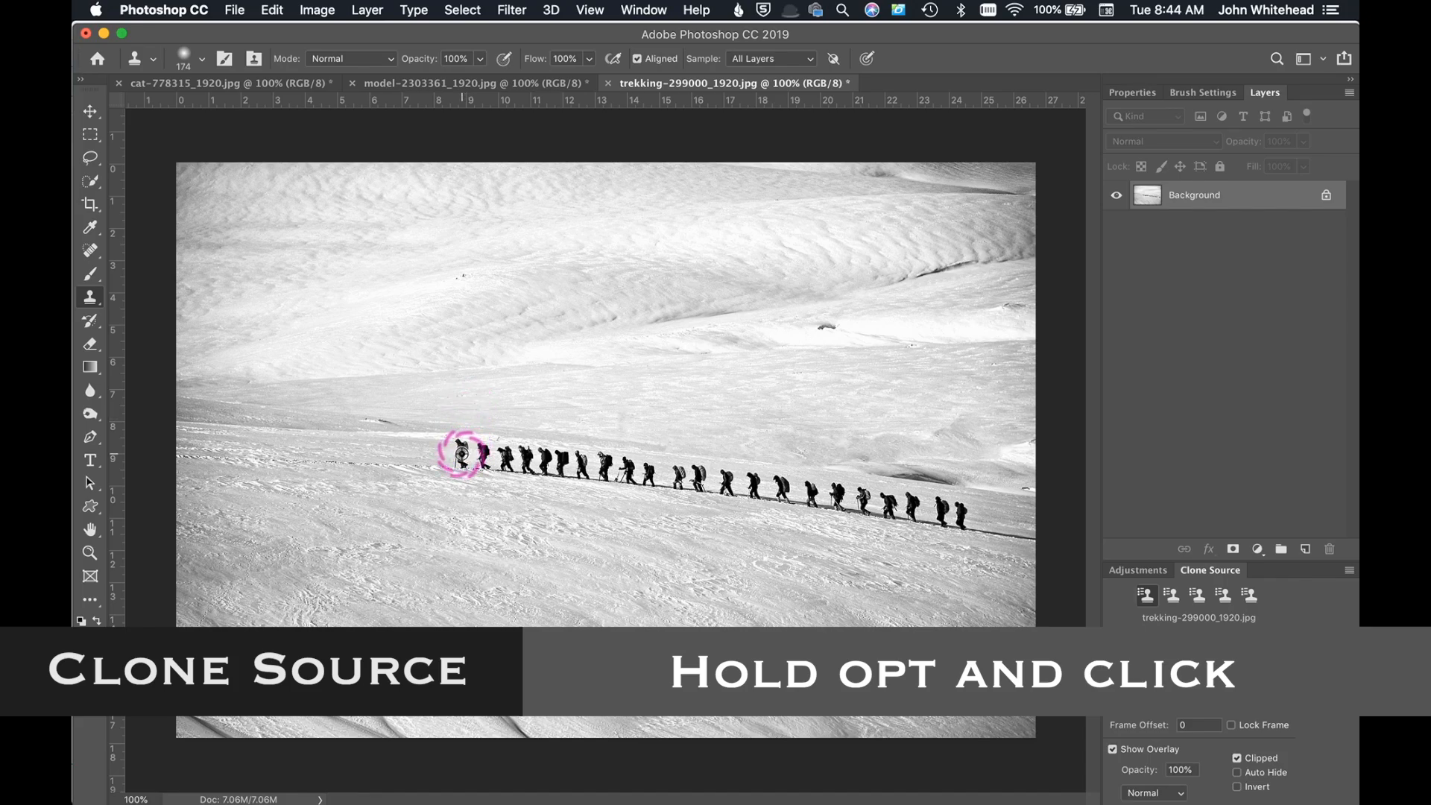
click(462, 456)
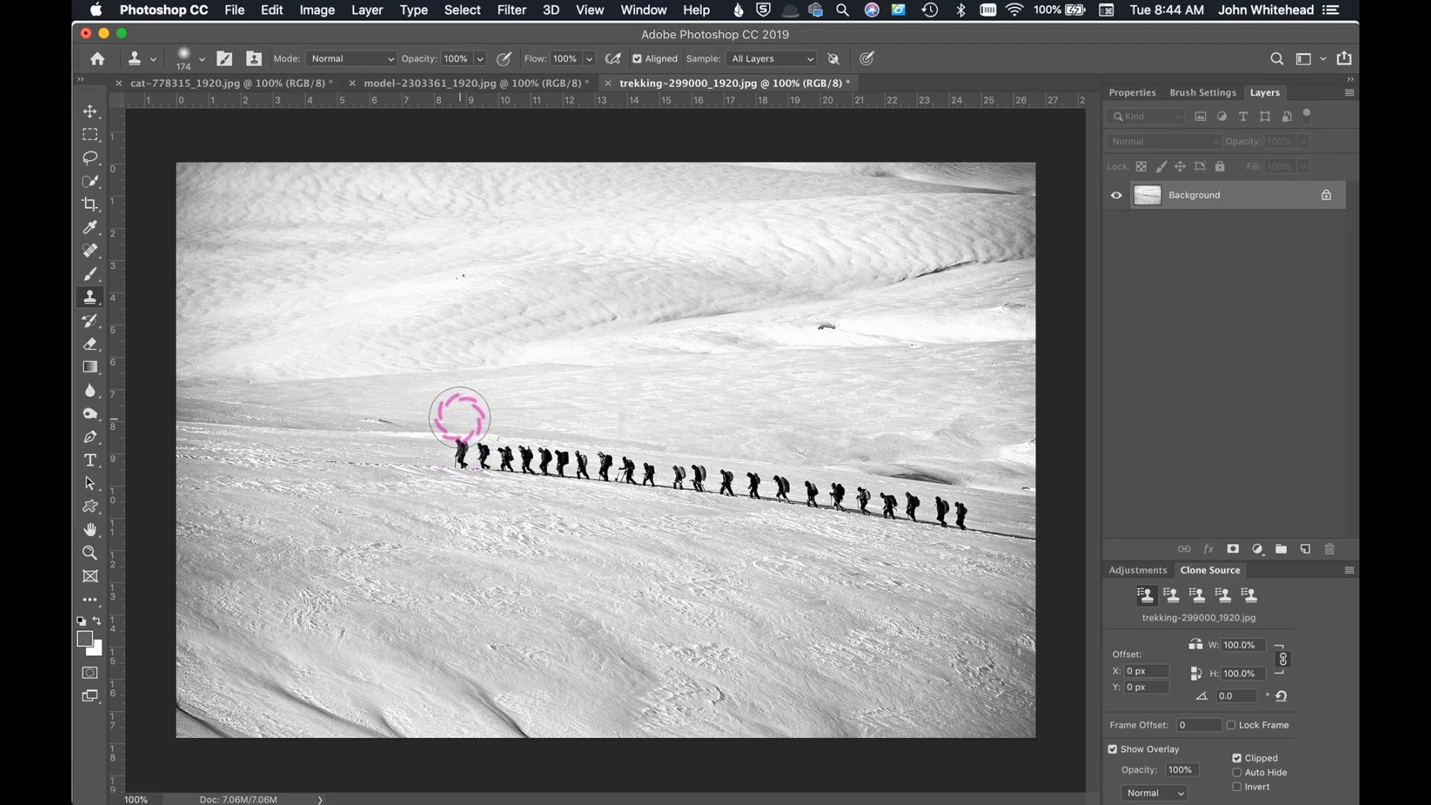
click(446, 315)
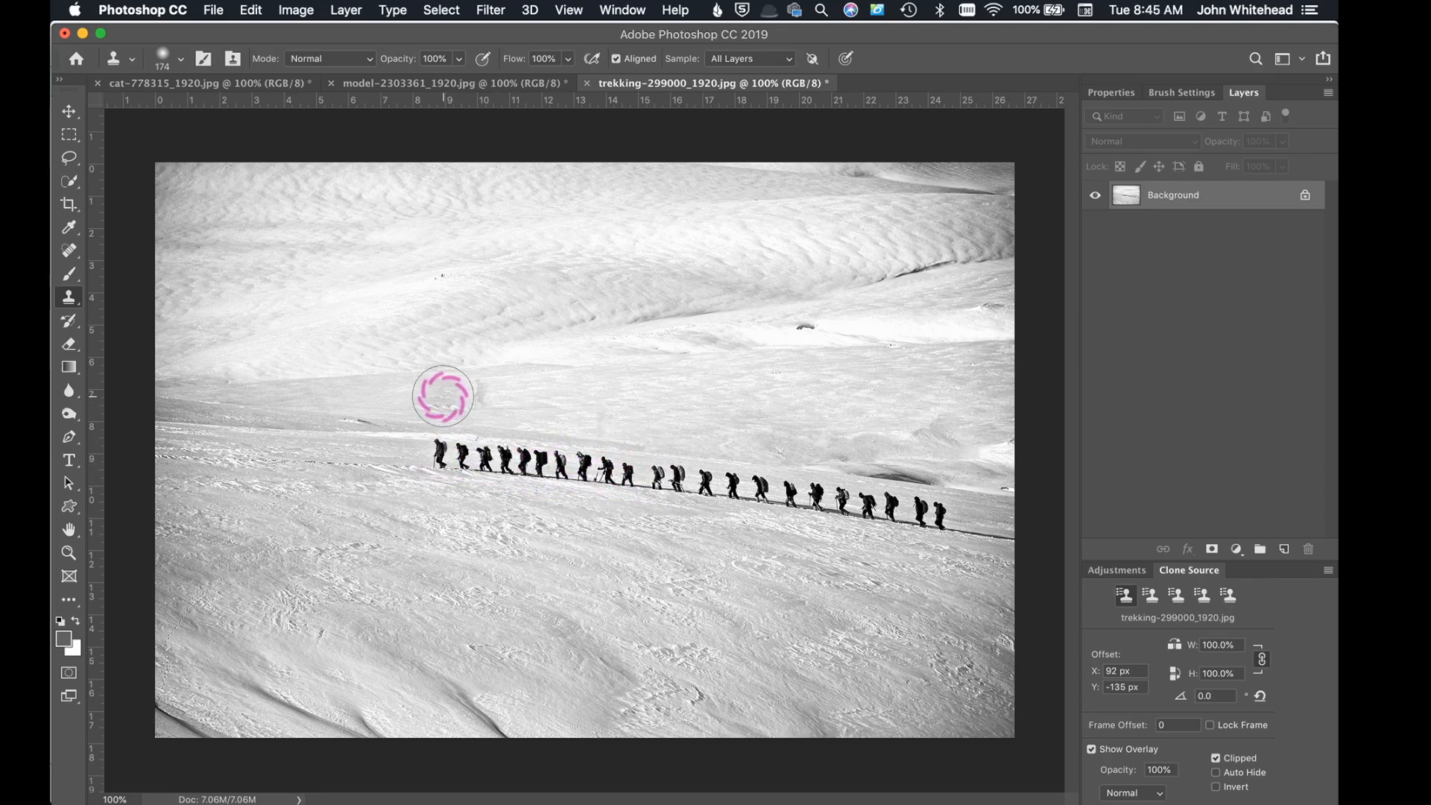
mouse_move(493, 398)
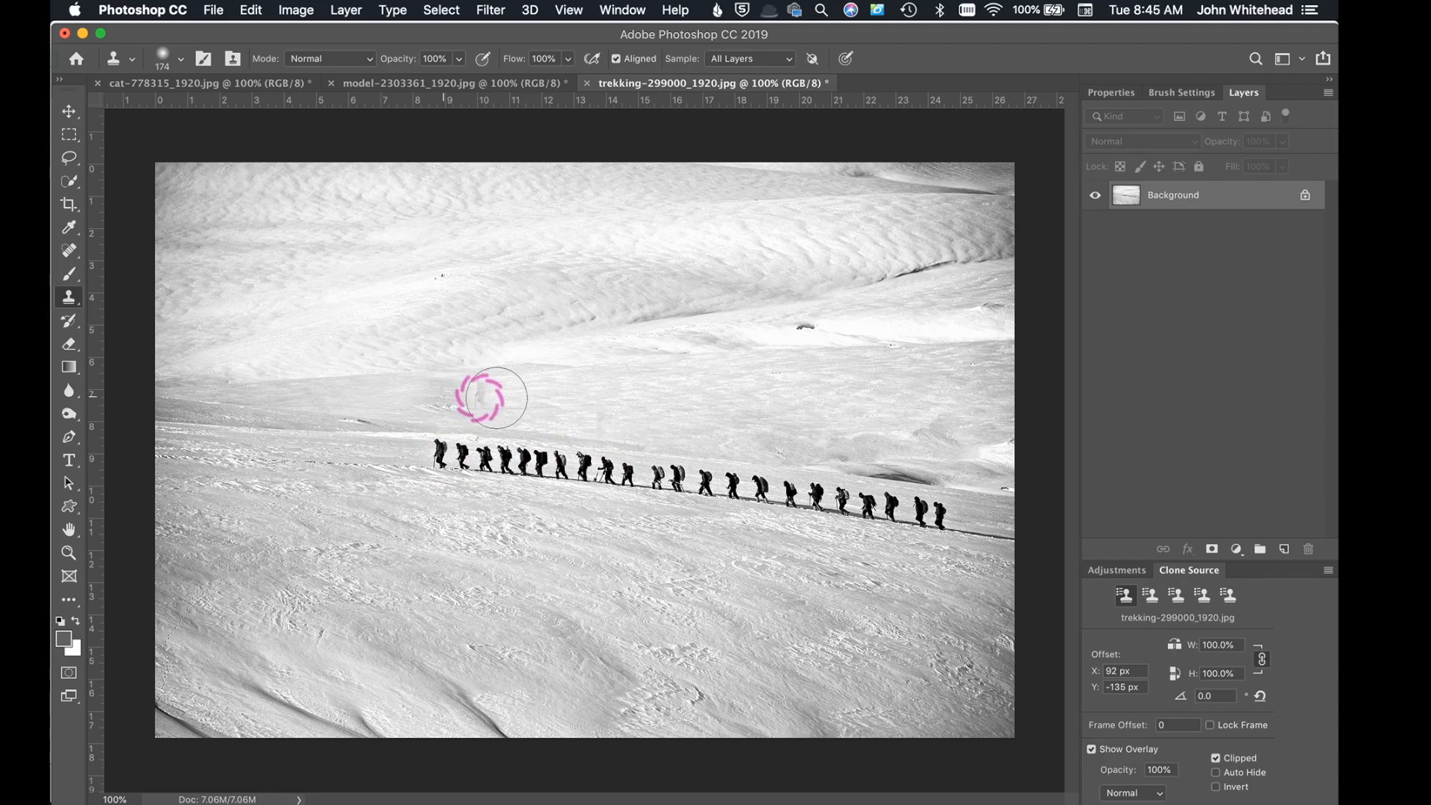
mouse_move(442, 396)
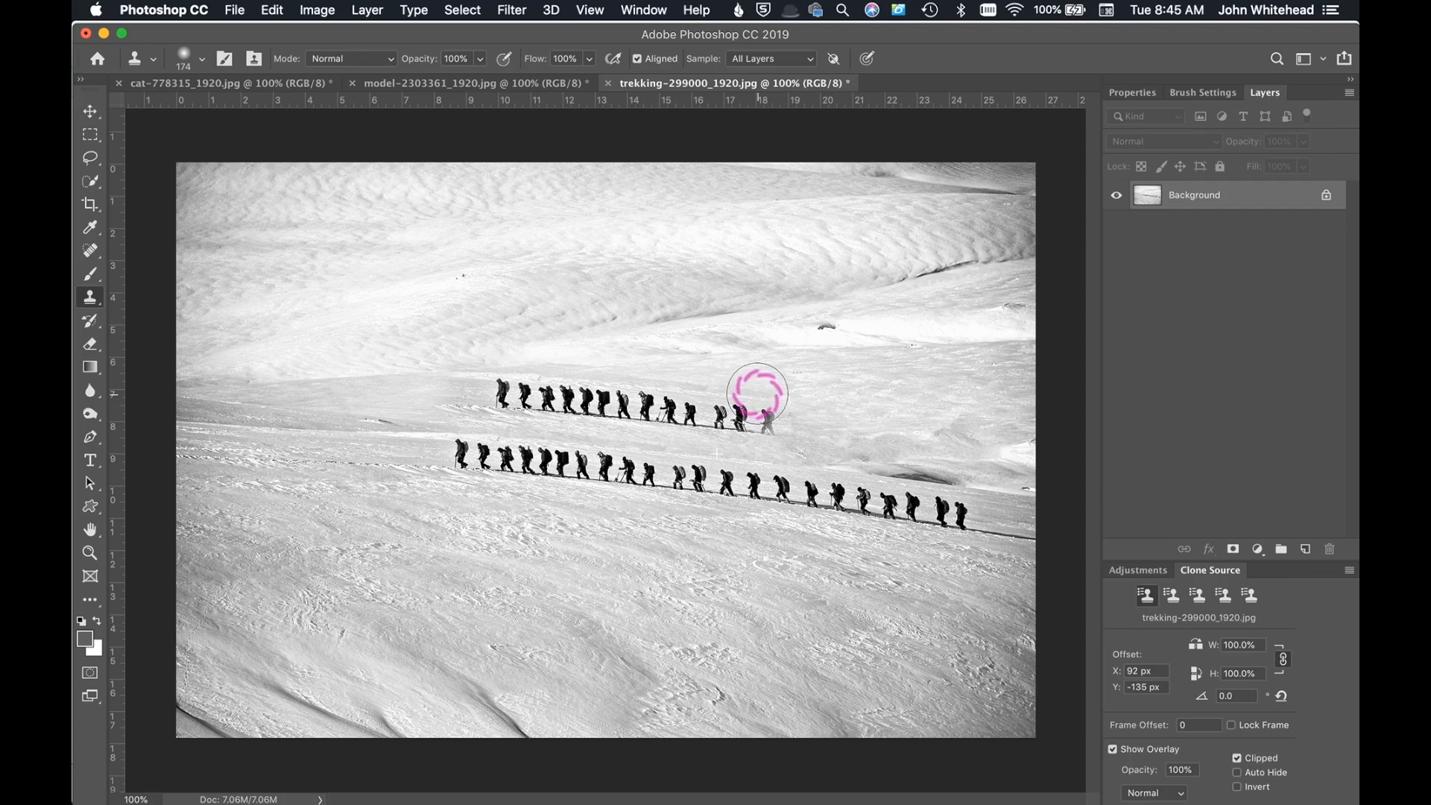
mouse_move(756, 417)
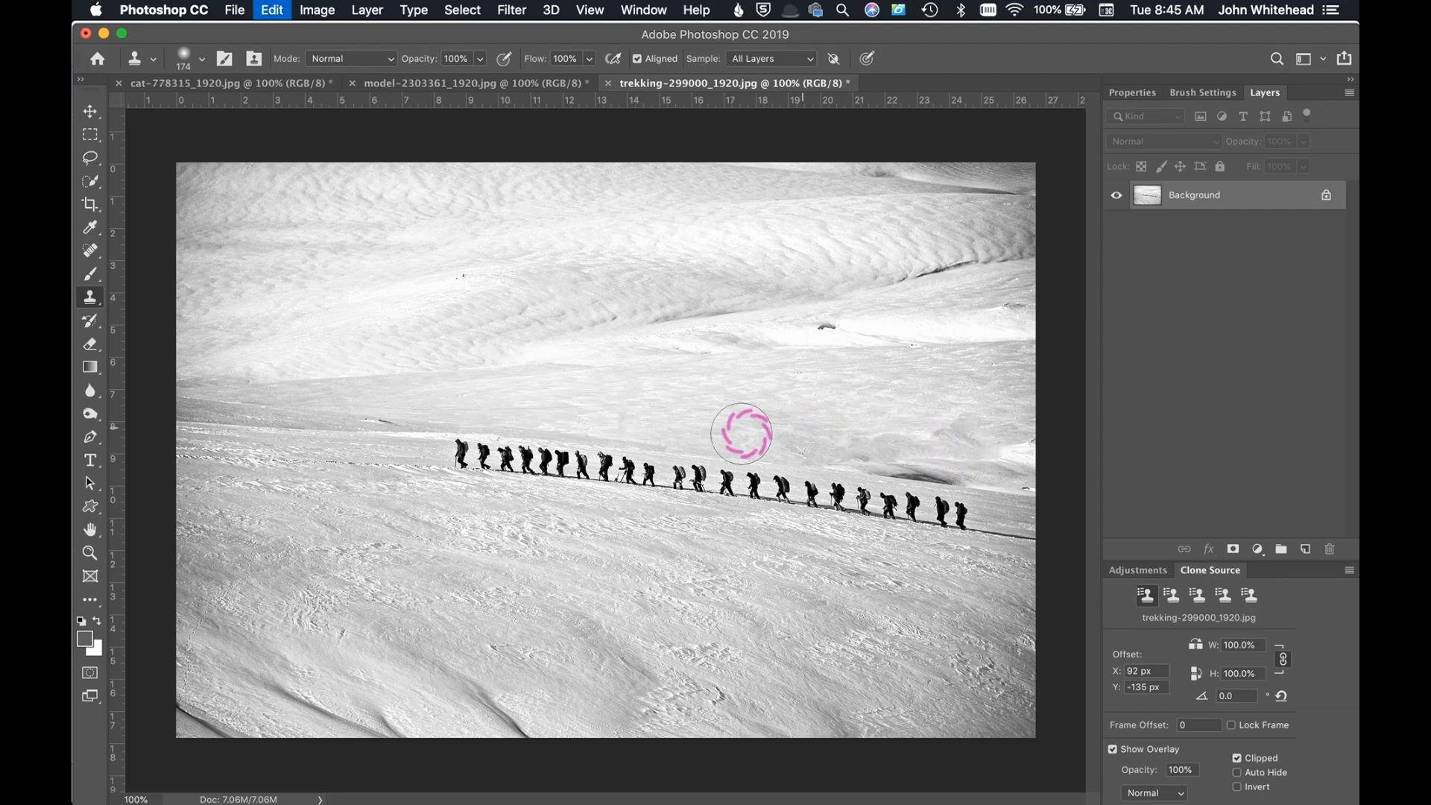
mouse_move(542, 474)
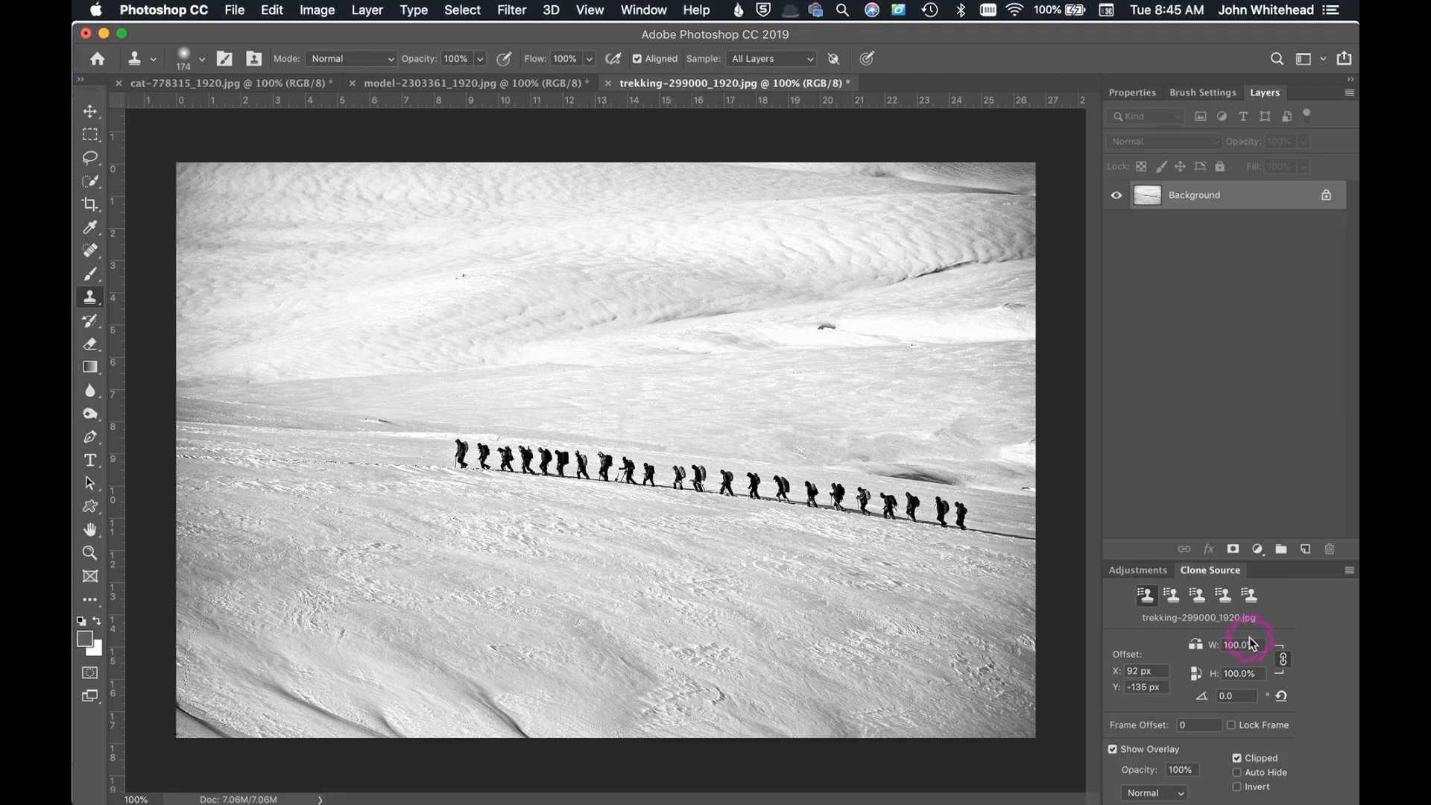
mouse_move(459, 456)
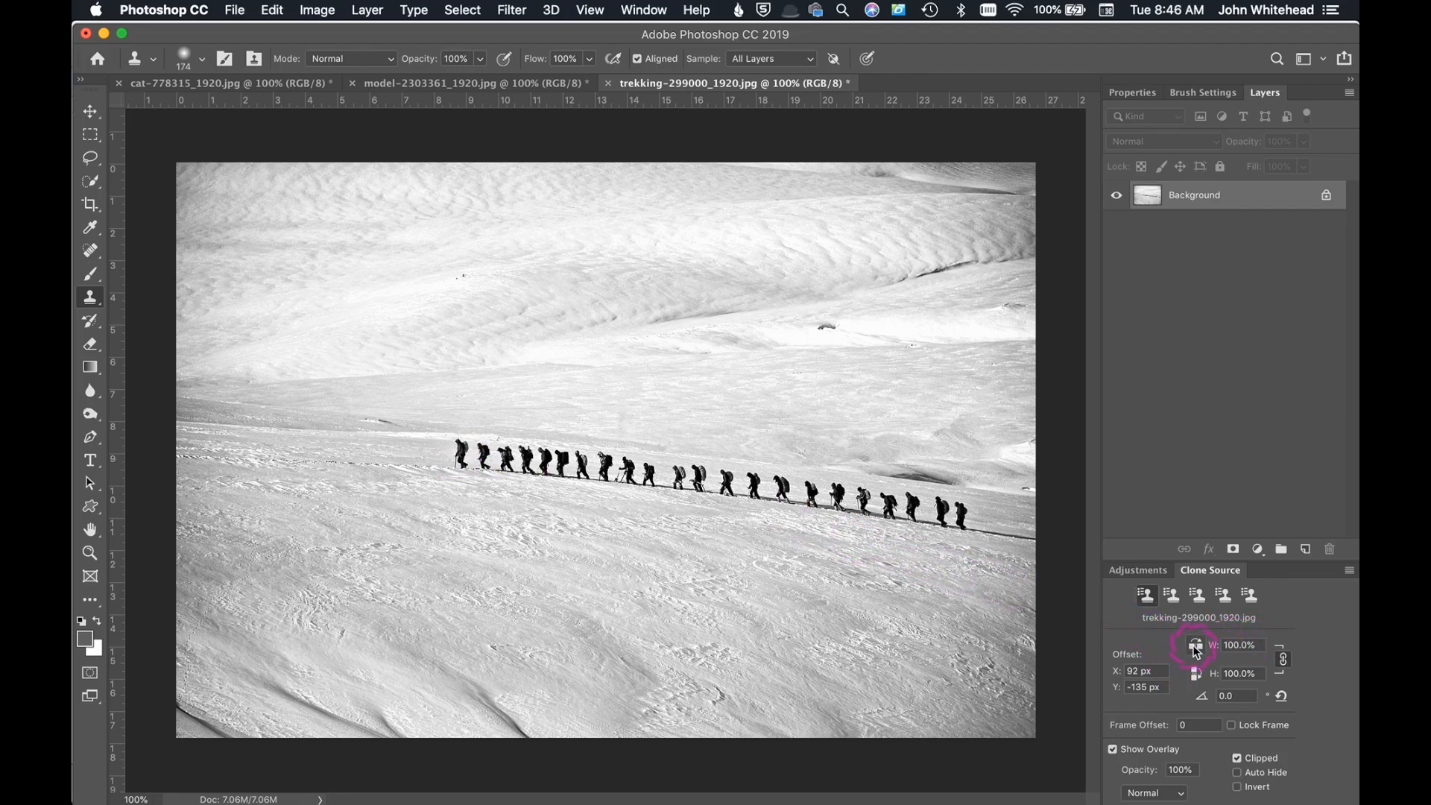
mouse_move(1194, 646)
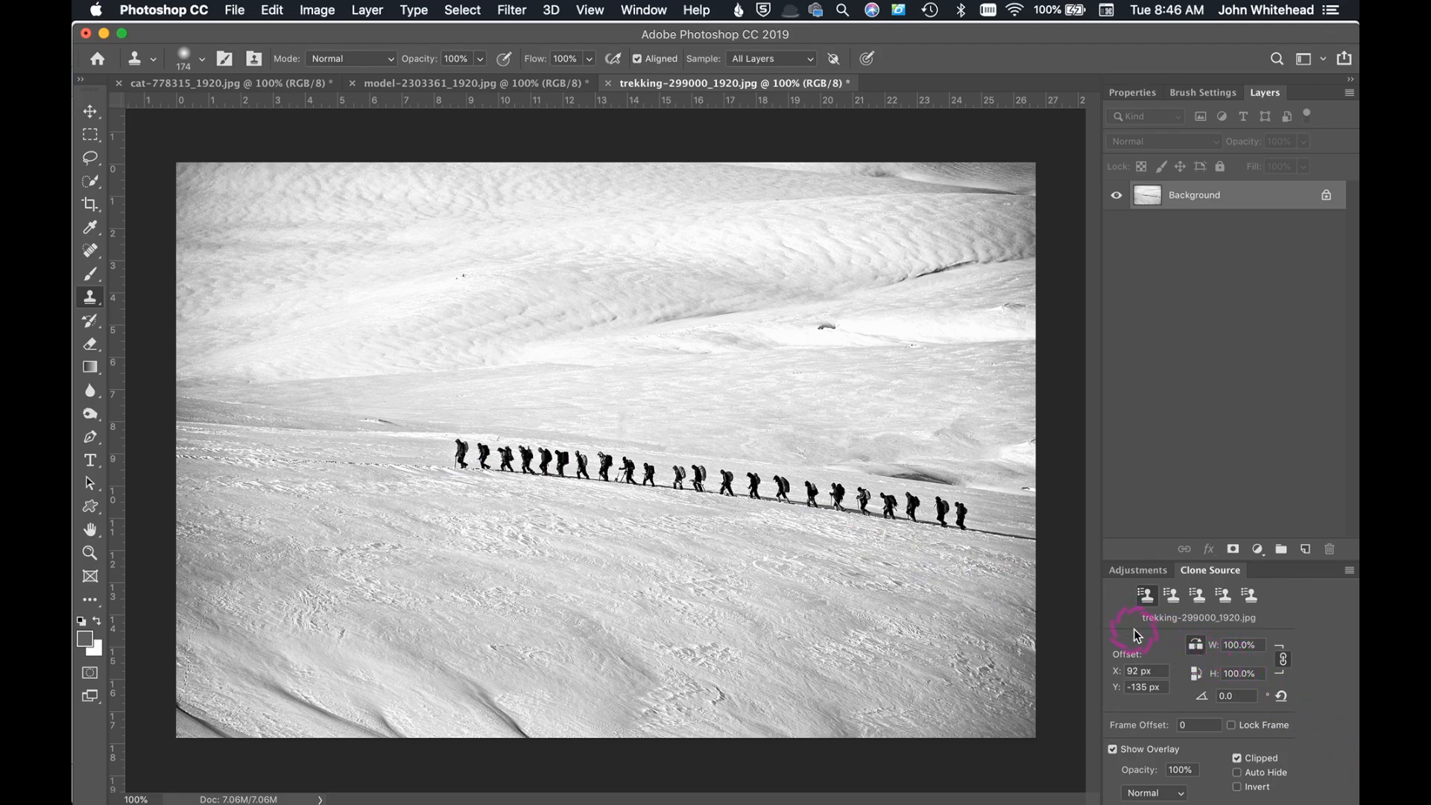
mouse_move(520, 404)
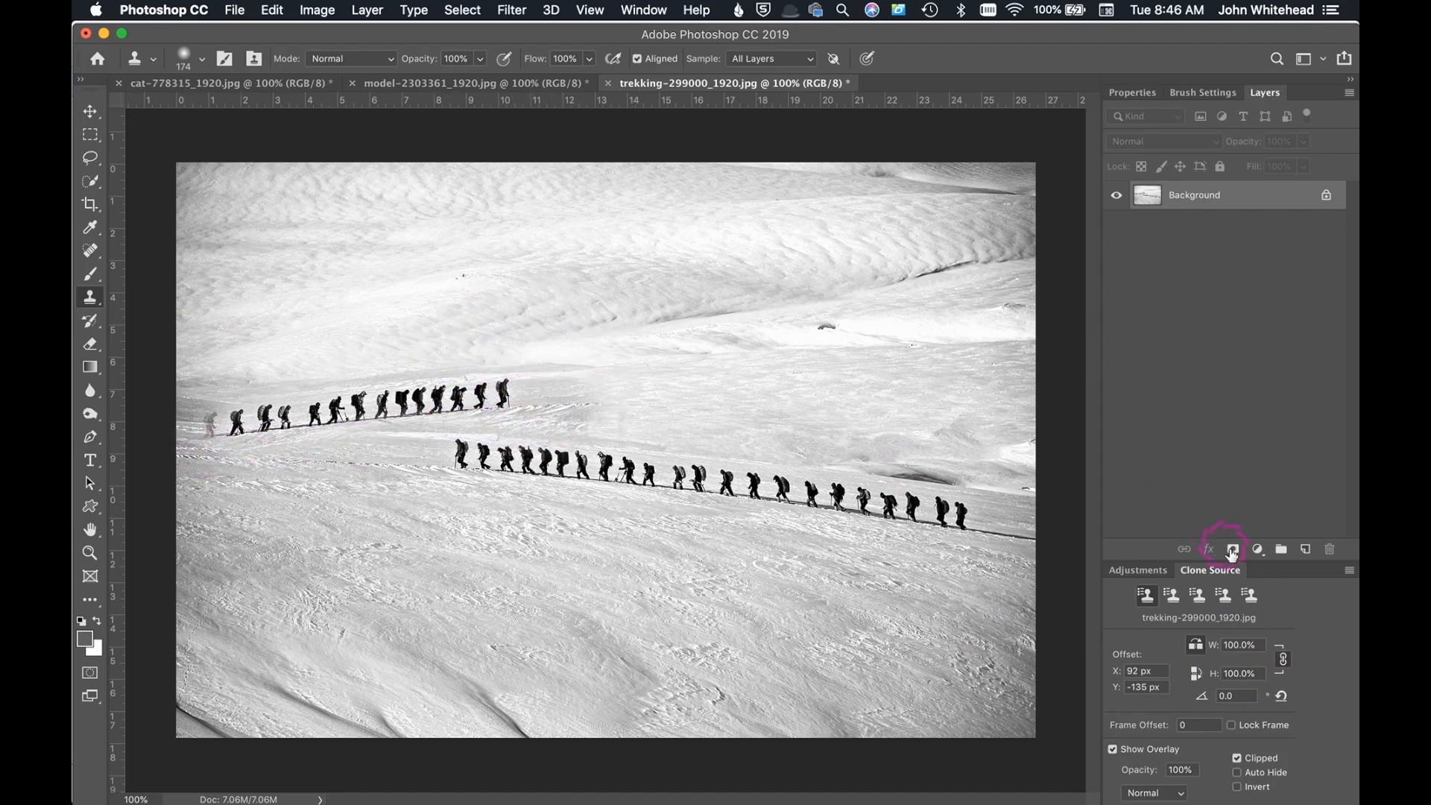
mouse_move(460, 451)
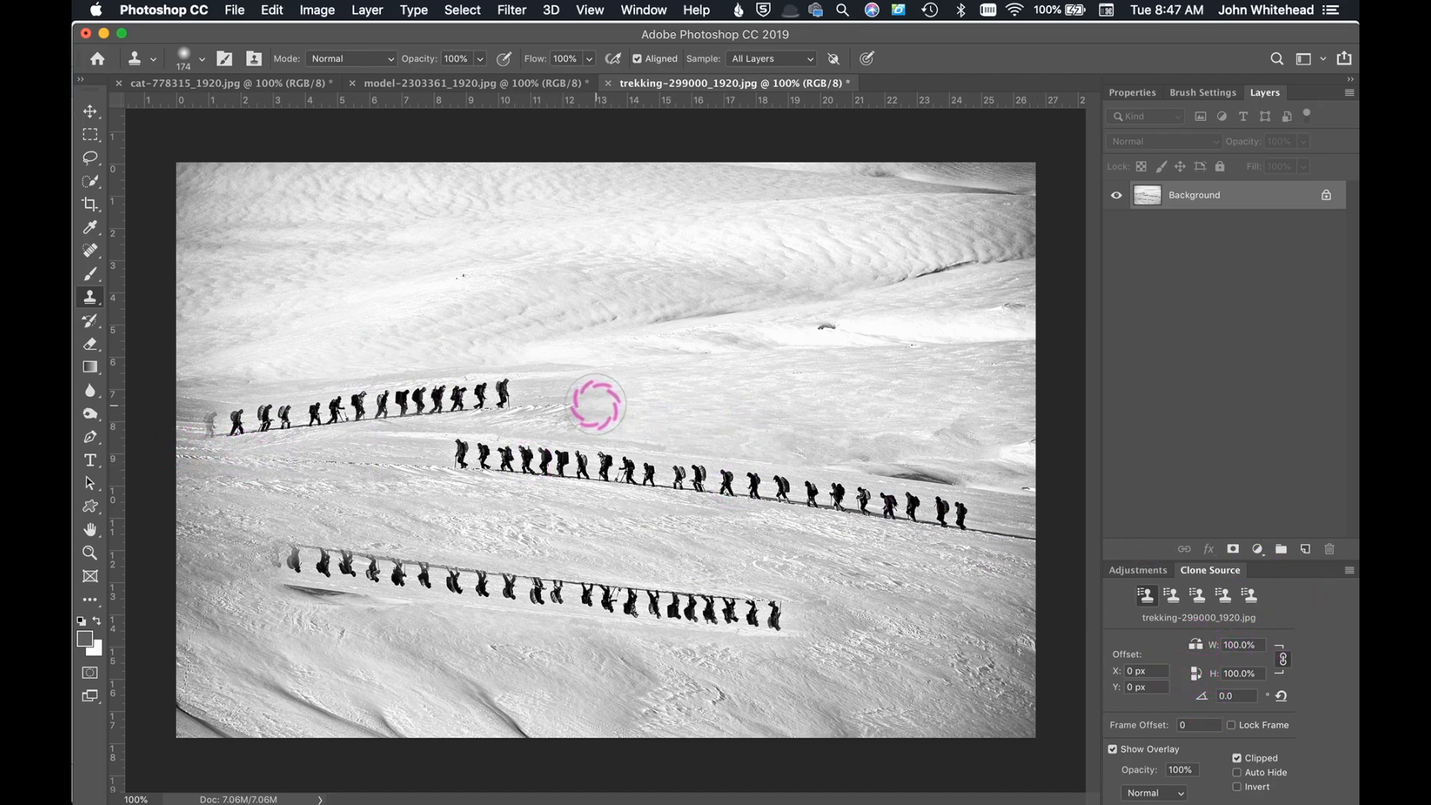
mouse_move(651, 409)
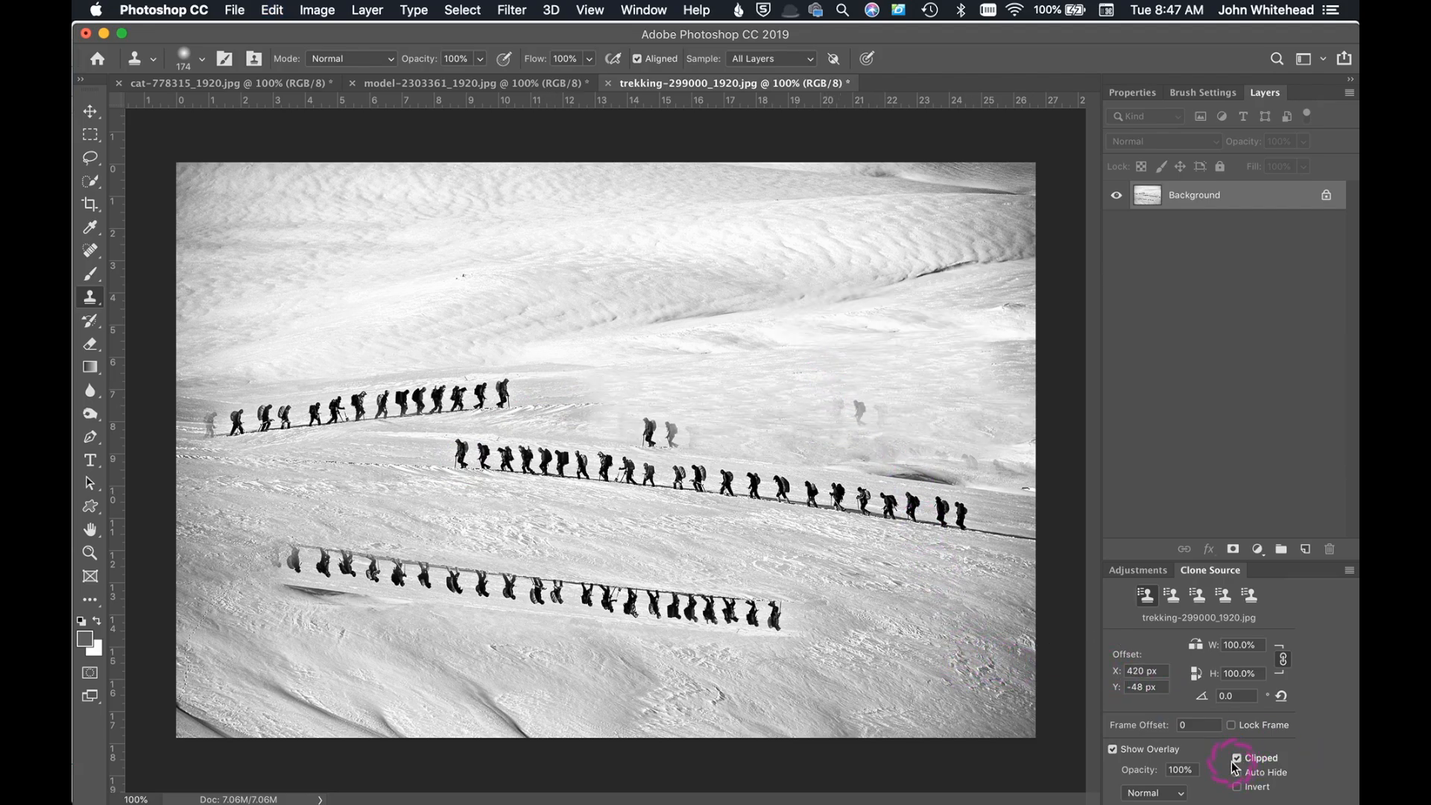
Step: Enable Clipped in the Clone Source panel, then bring up the model portrait document
click(1237, 757)
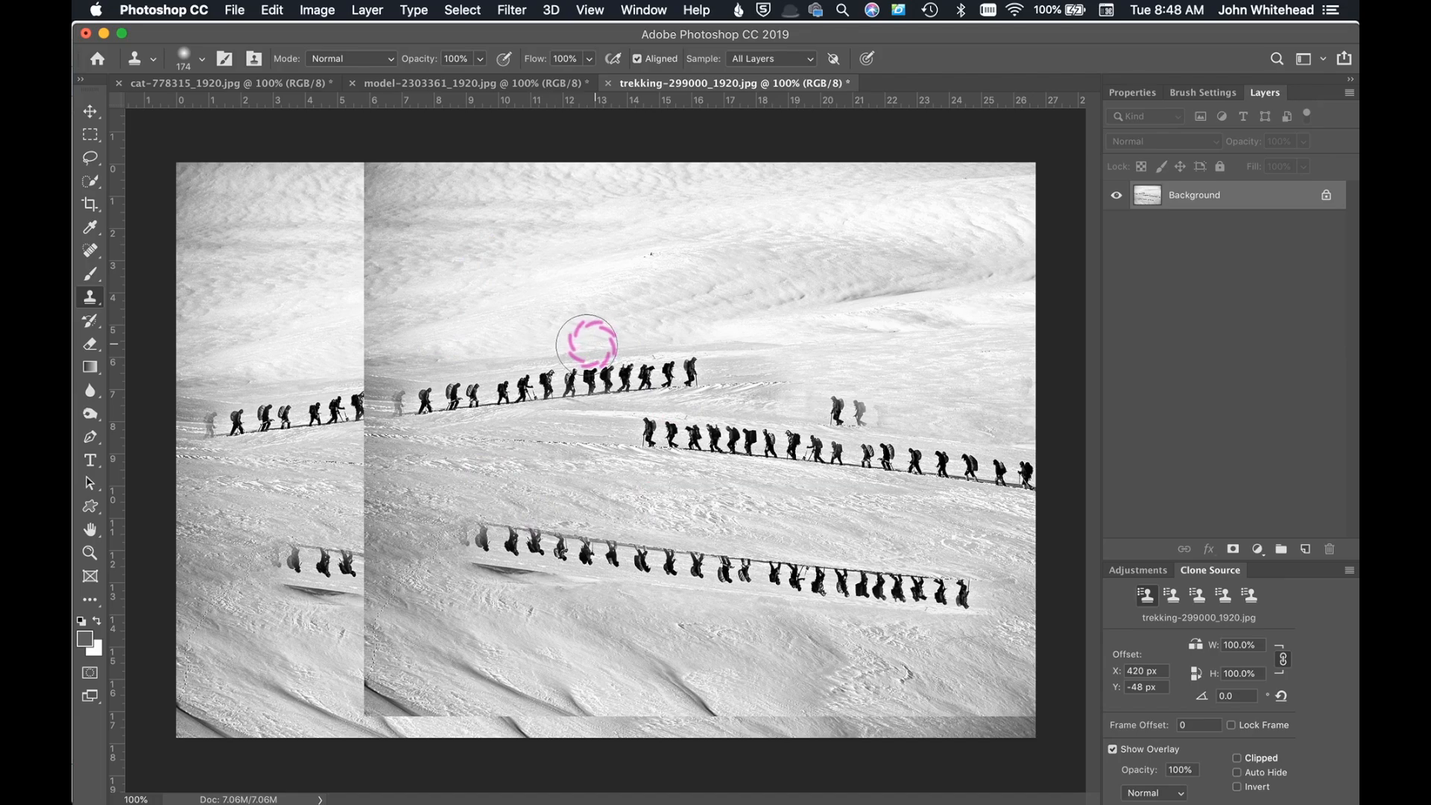
mouse_move(637, 429)
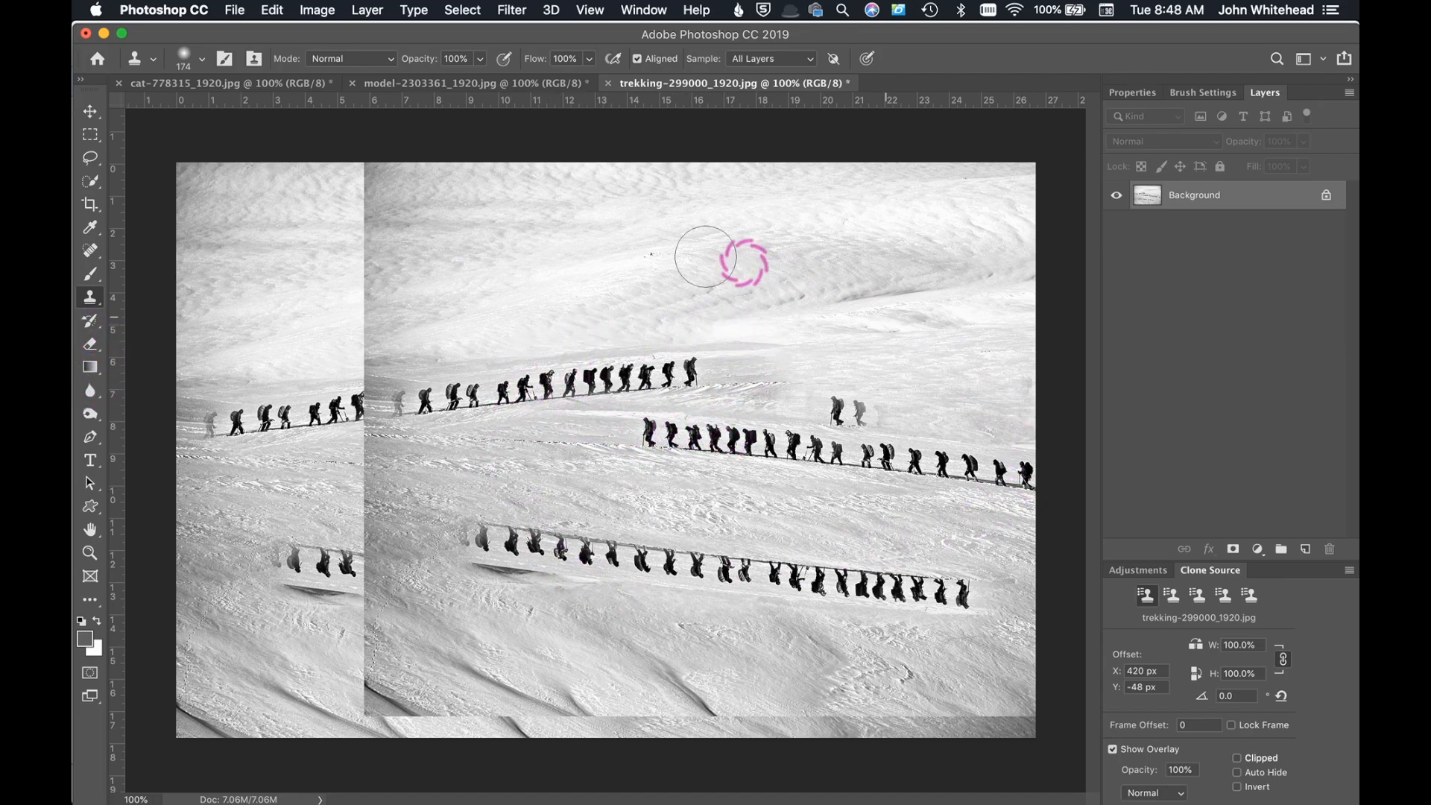
mouse_move(460, 502)
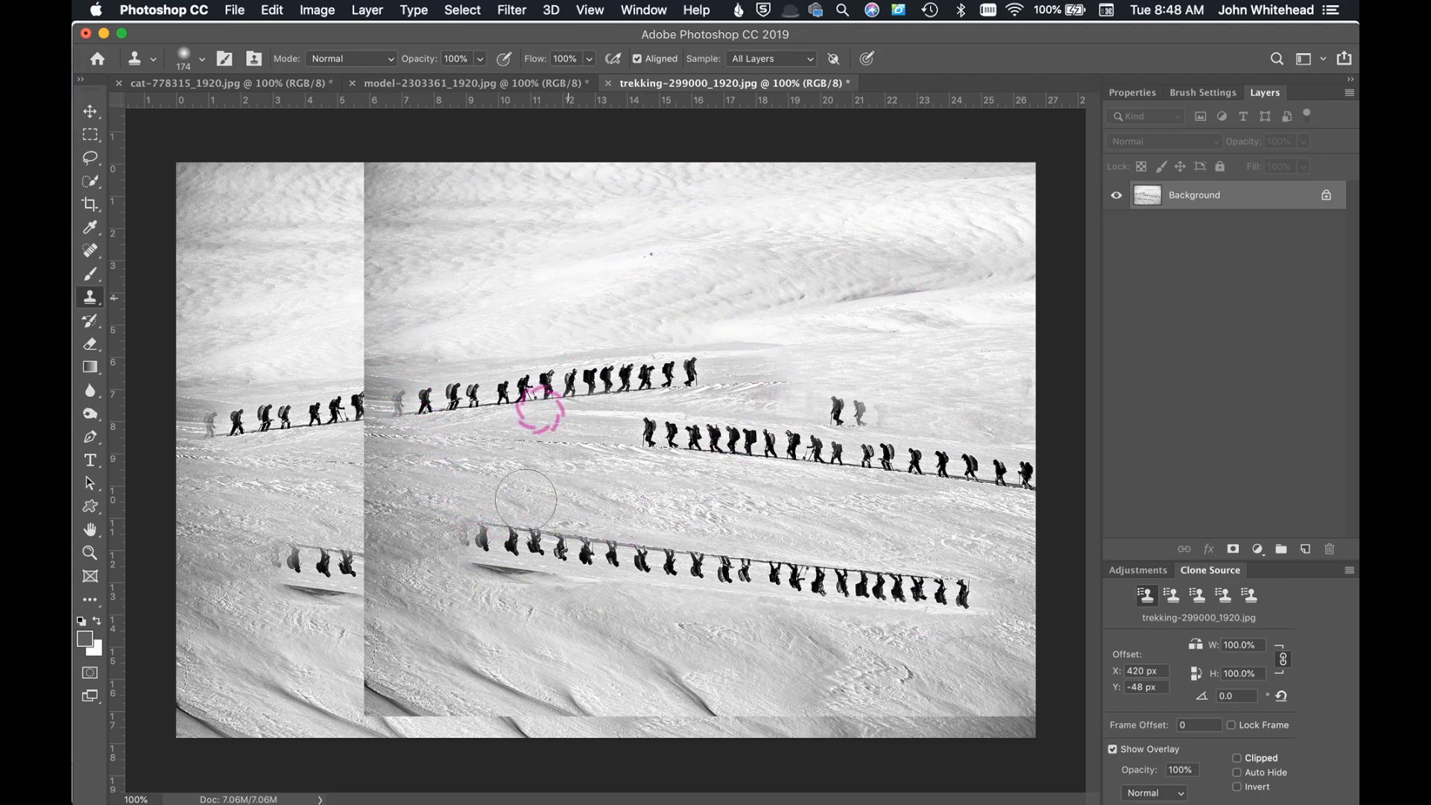
mouse_move(761, 383)
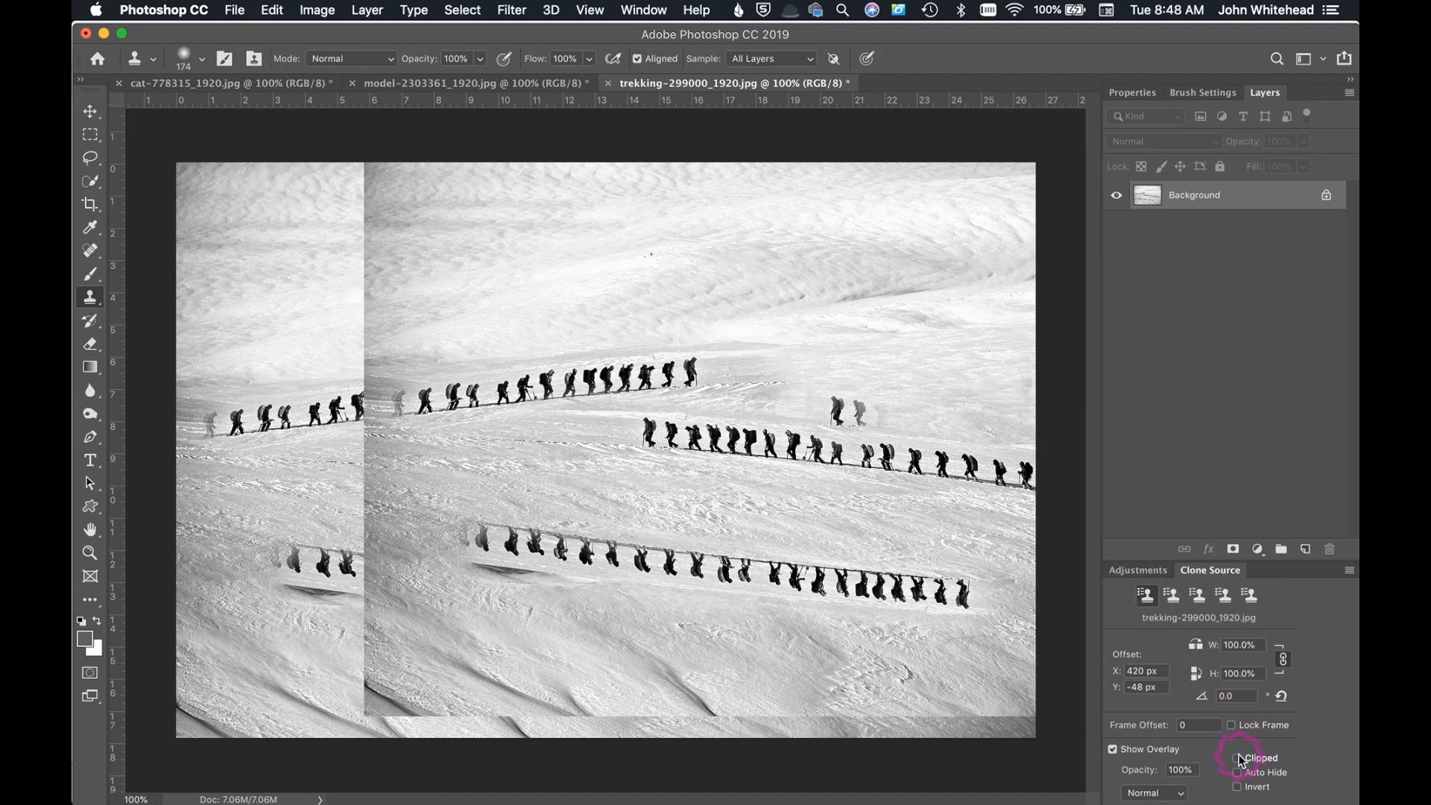
click(1238, 758)
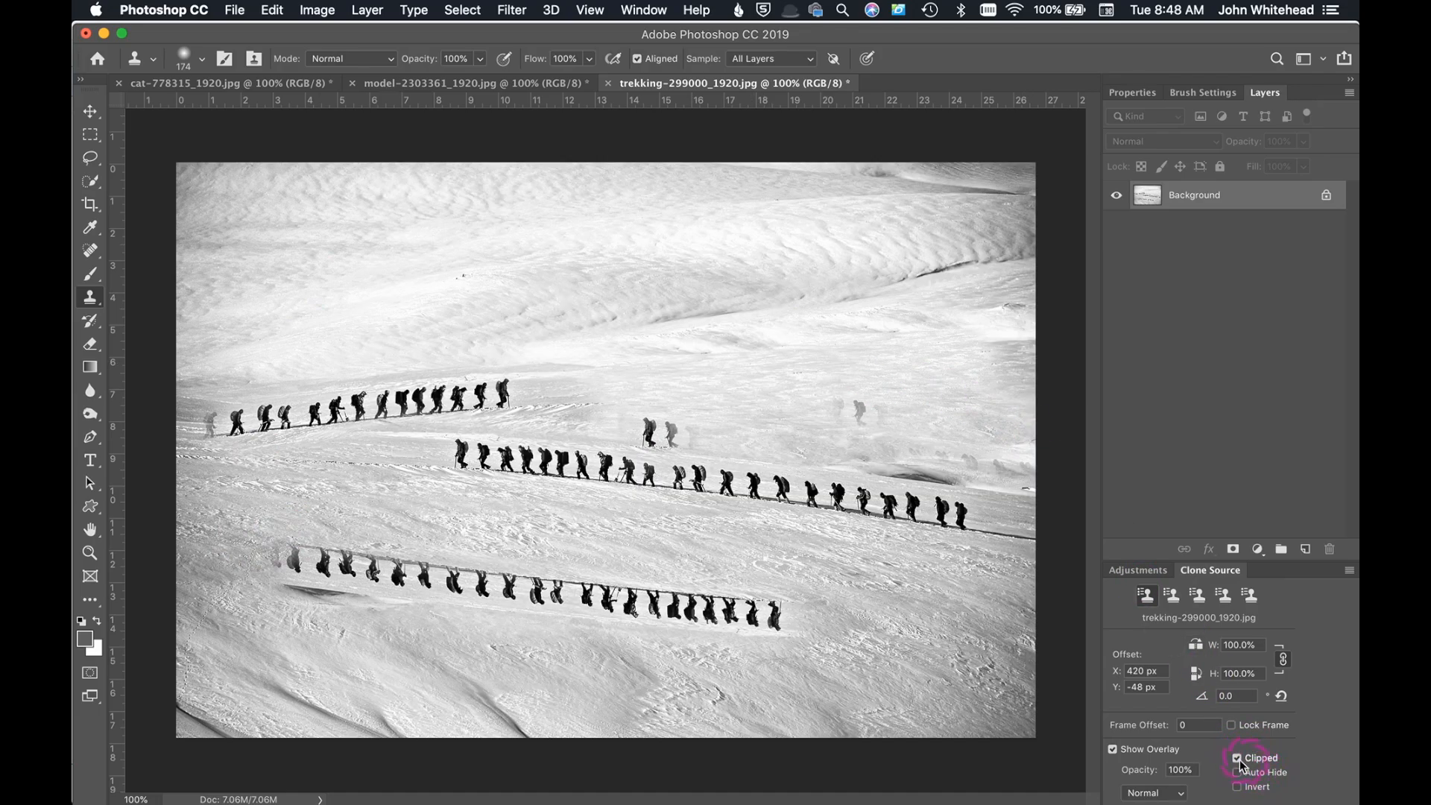
click(447, 83)
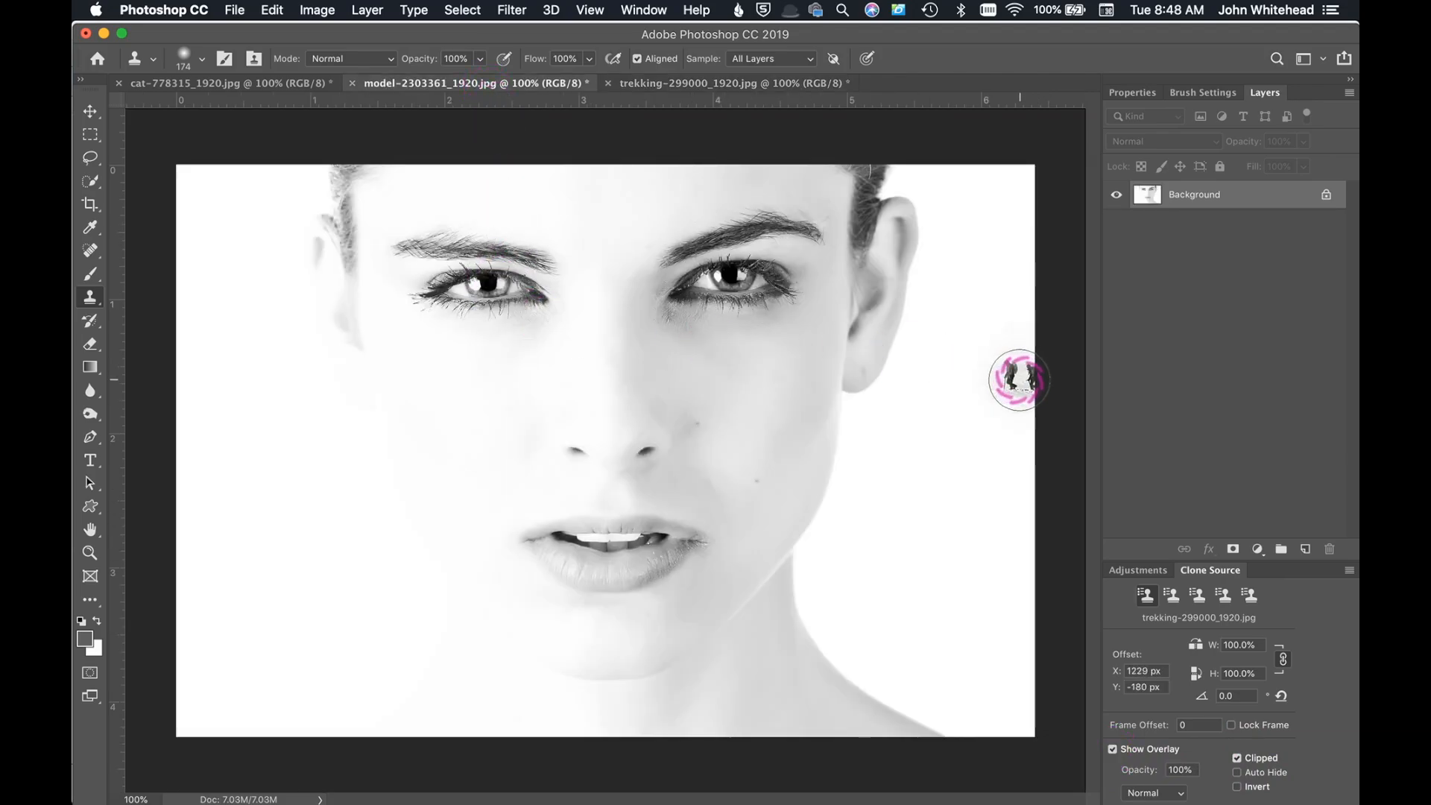
mouse_move(1003, 386)
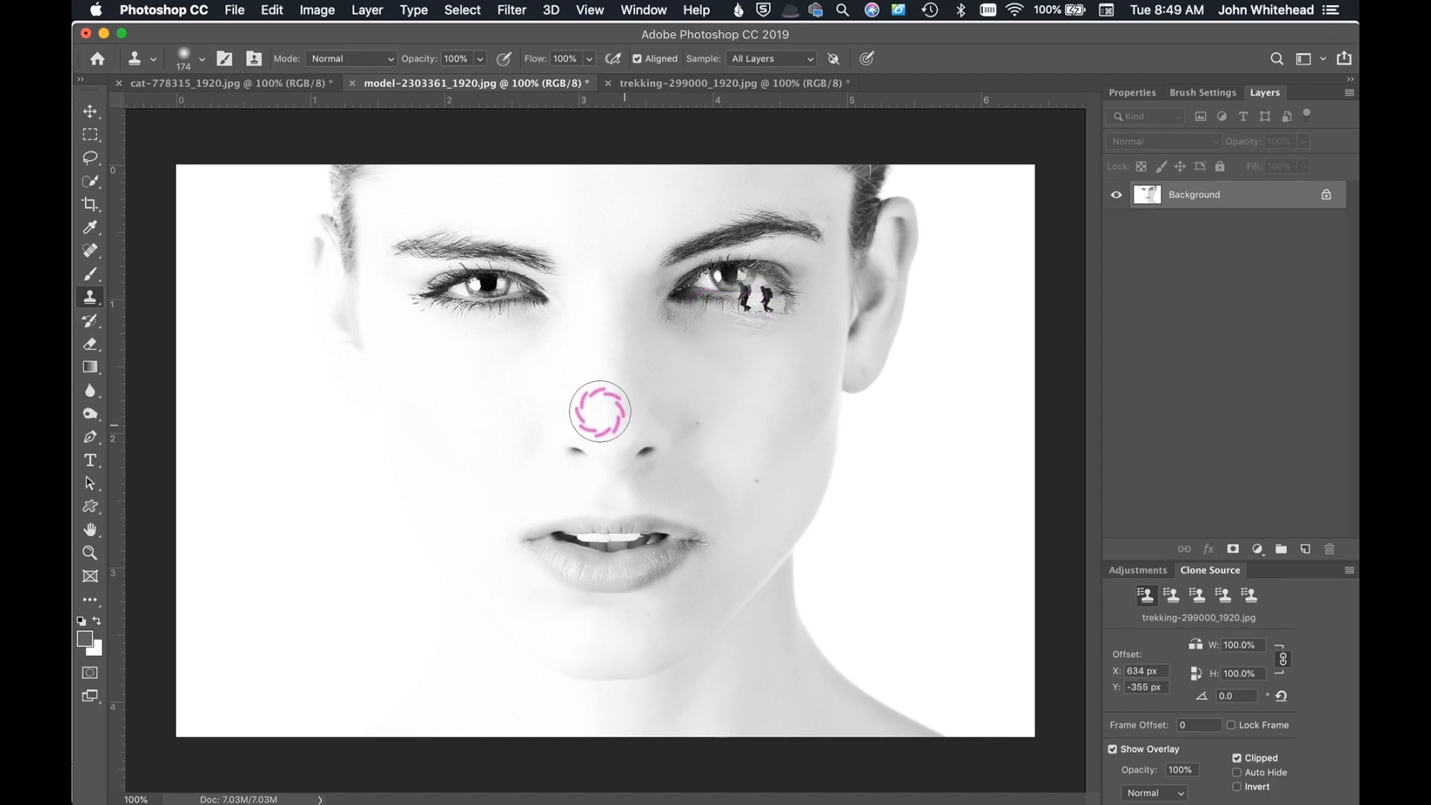
click(90, 158)
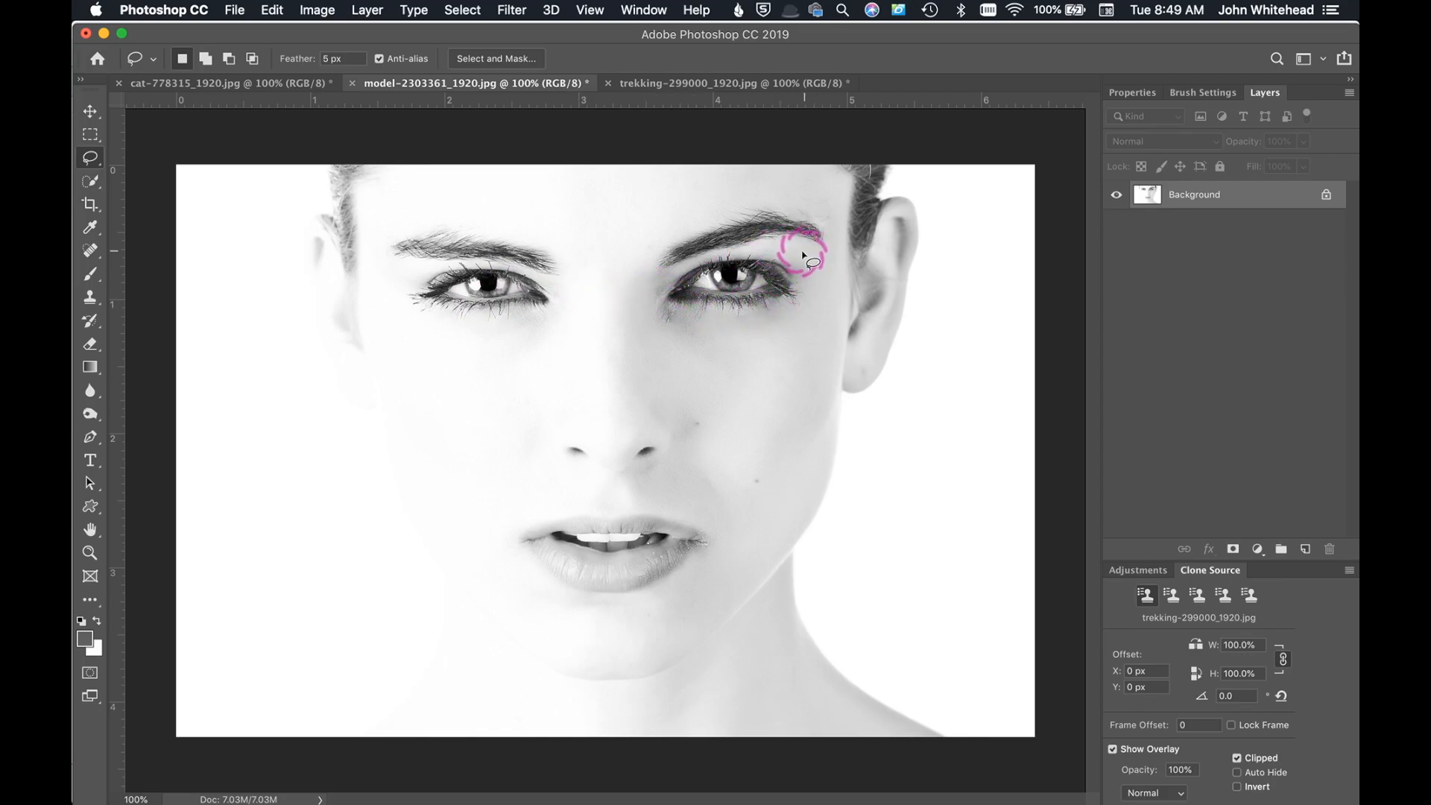
mouse_move(799, 266)
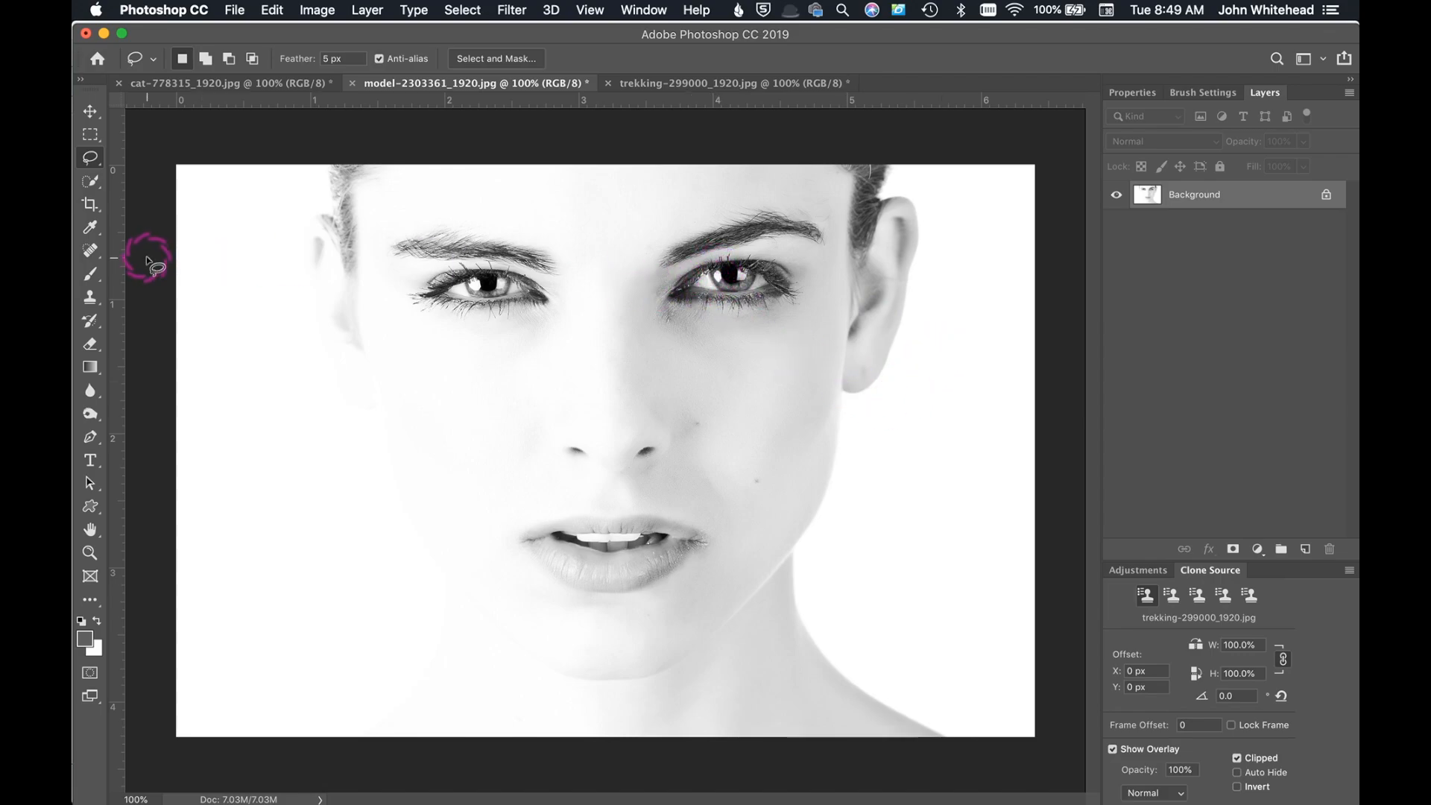
click(89, 296)
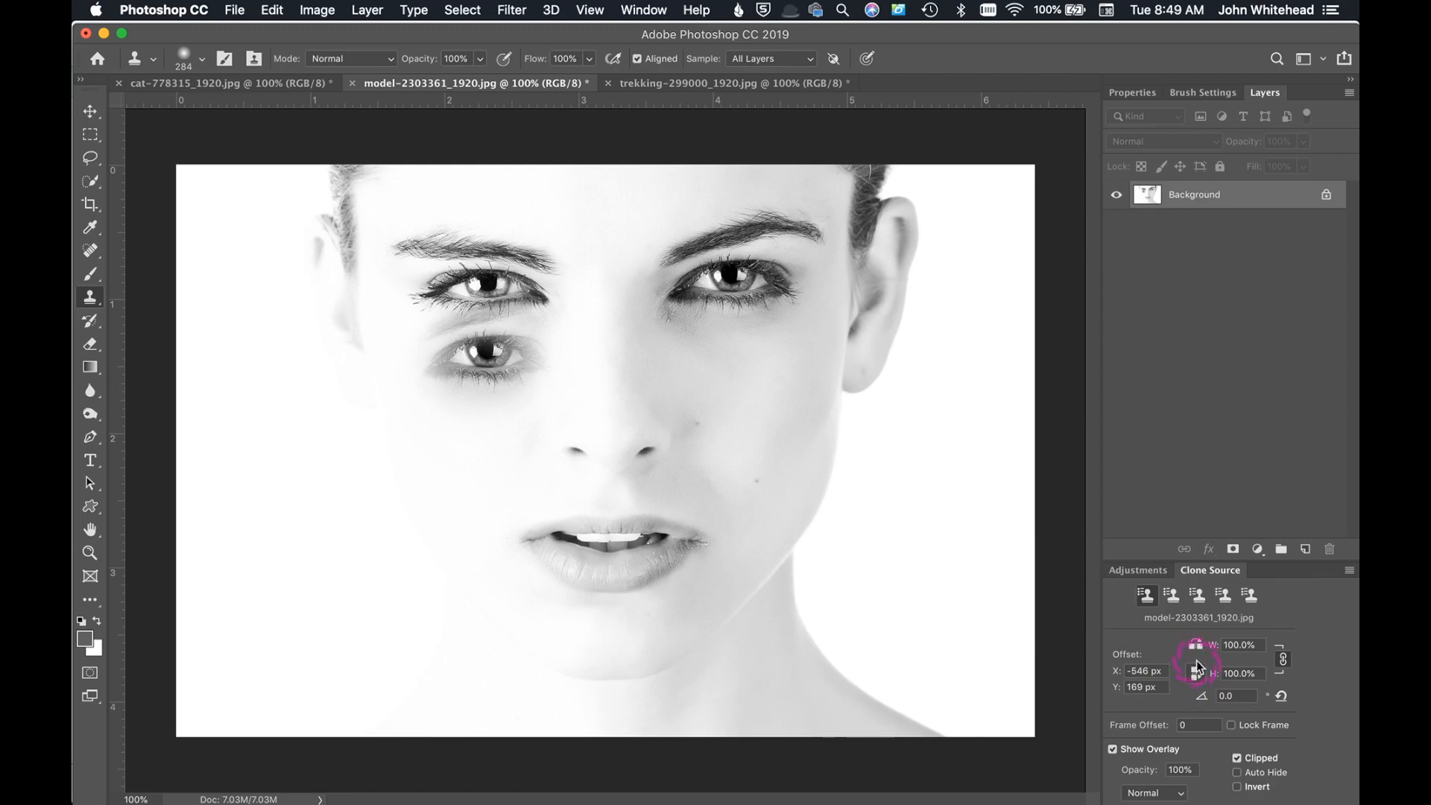
mouse_move(806, 395)
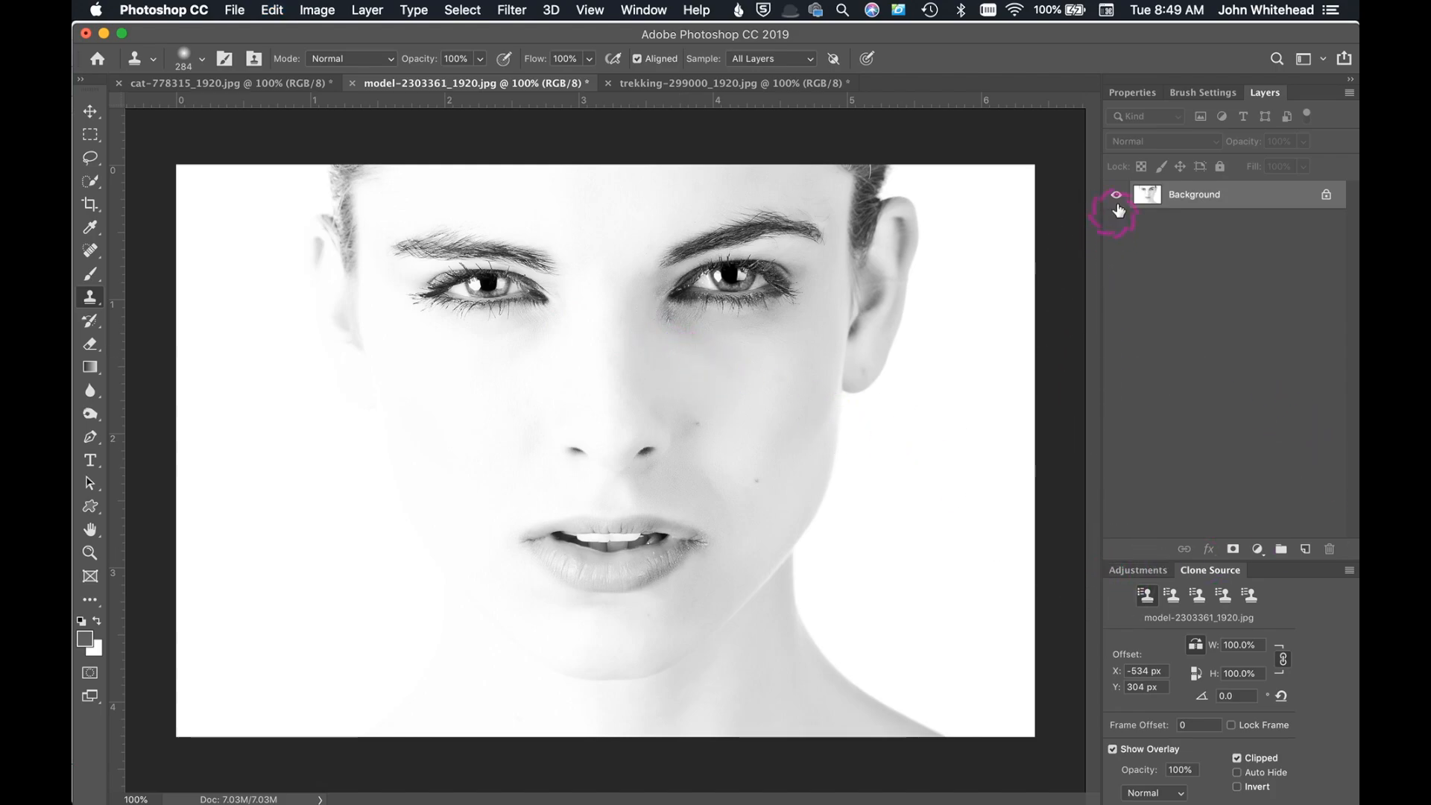
Step: Add a new empty layer above the portrait background
click(1304, 549)
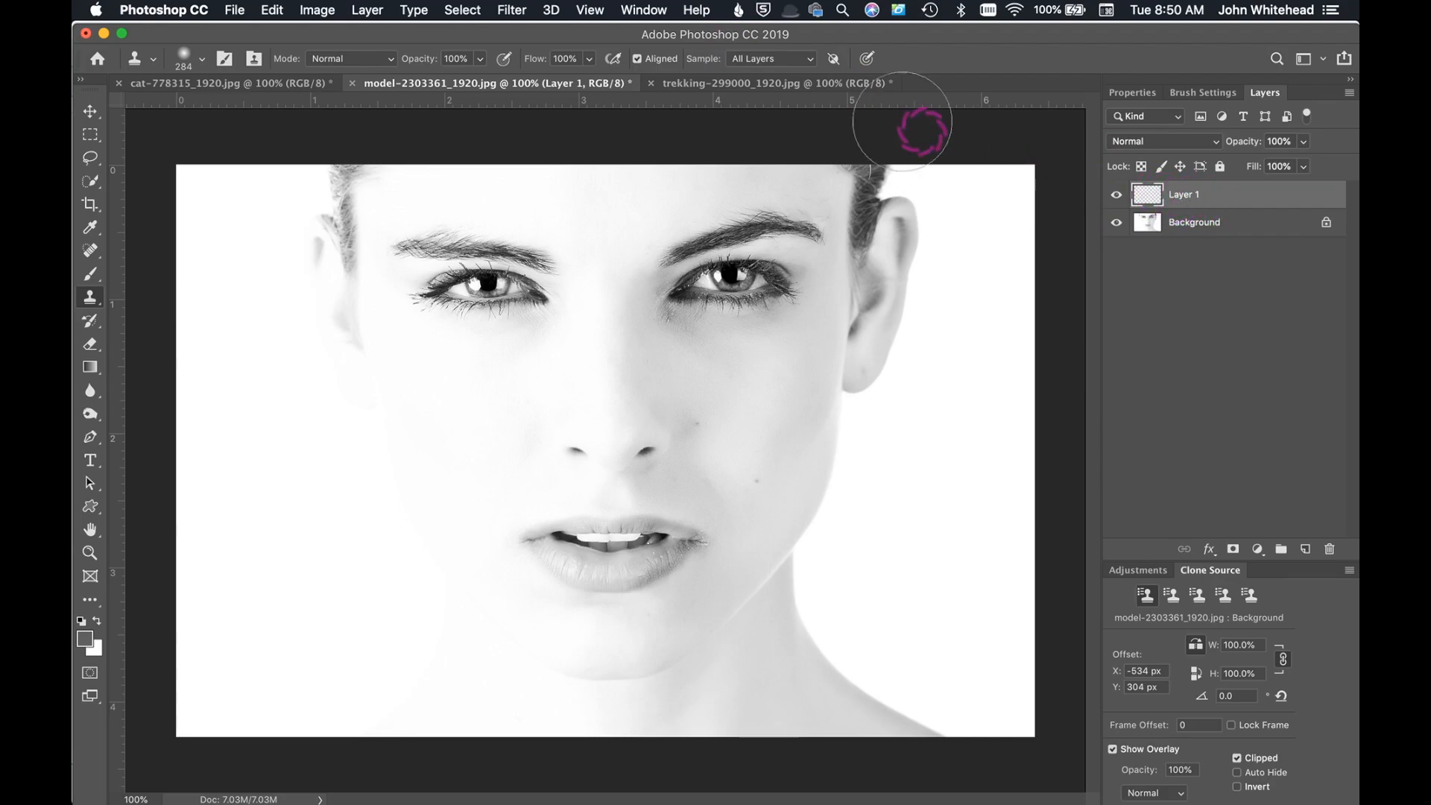
Step: Keep Sample set to All Layers and clone detail over the left-hand eye on the new layer
click(769, 58)
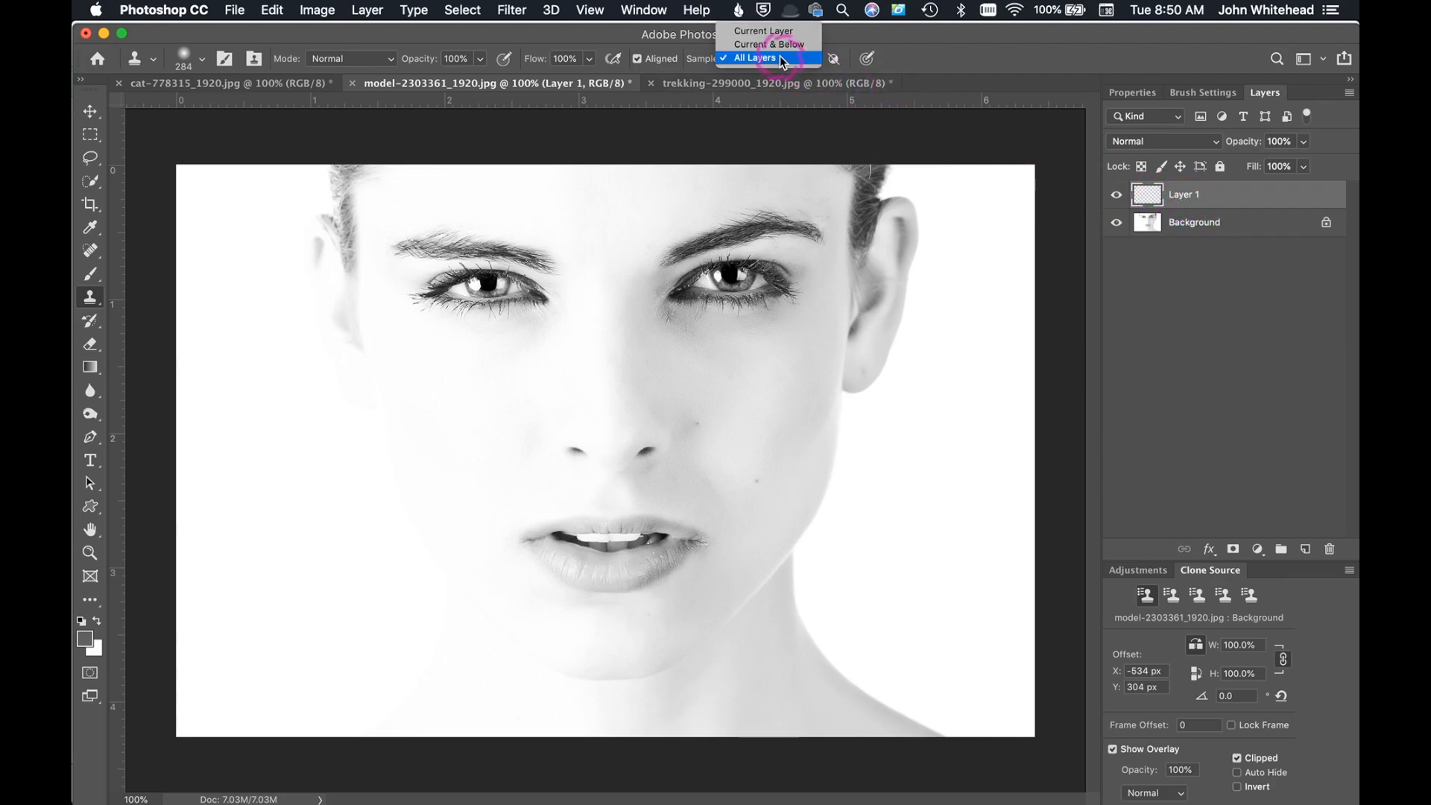
click(752, 58)
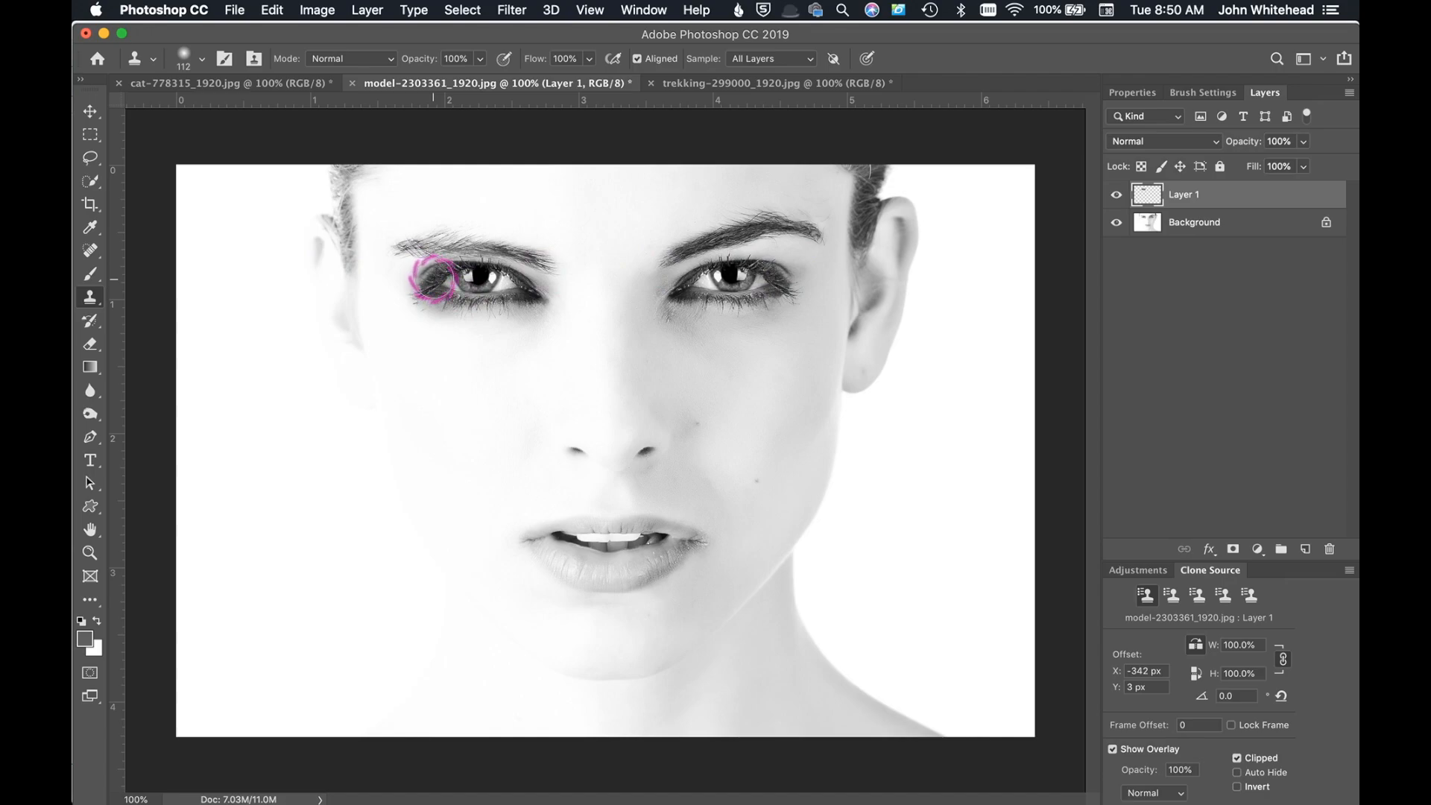
mouse_move(444, 282)
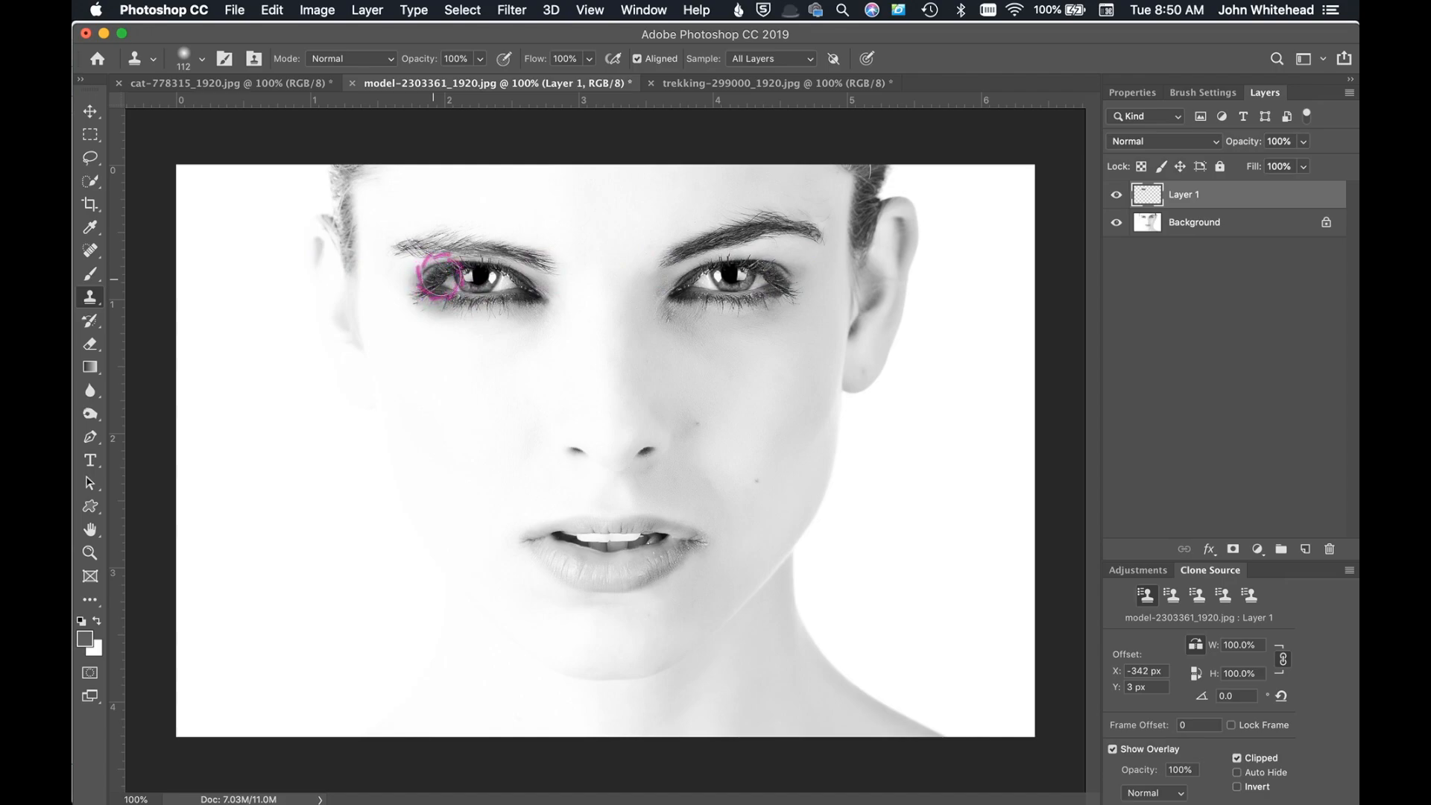
click(228, 84)
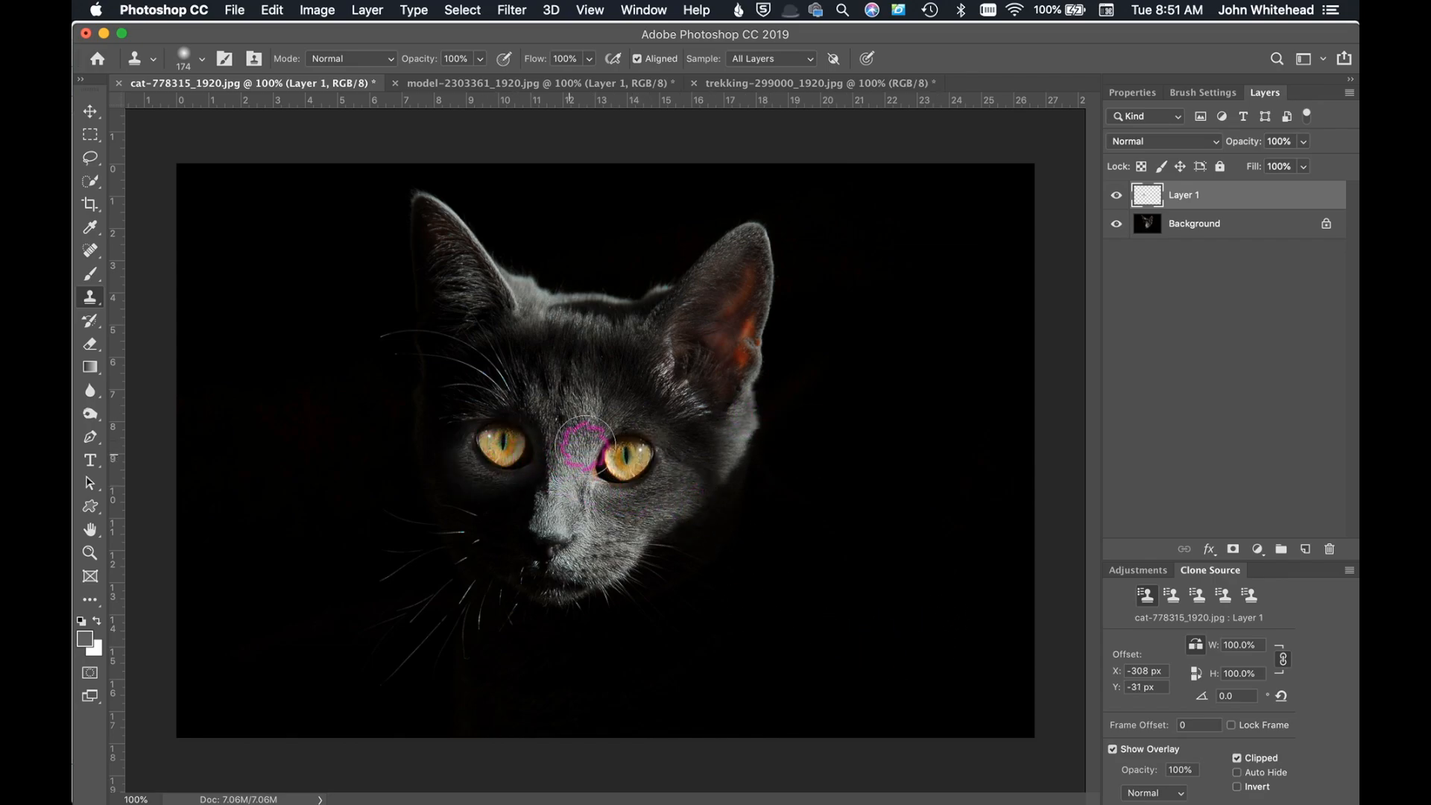
Step: Resample the cat's lit right eye as clone source and prepare the rotated copy
click(584, 447)
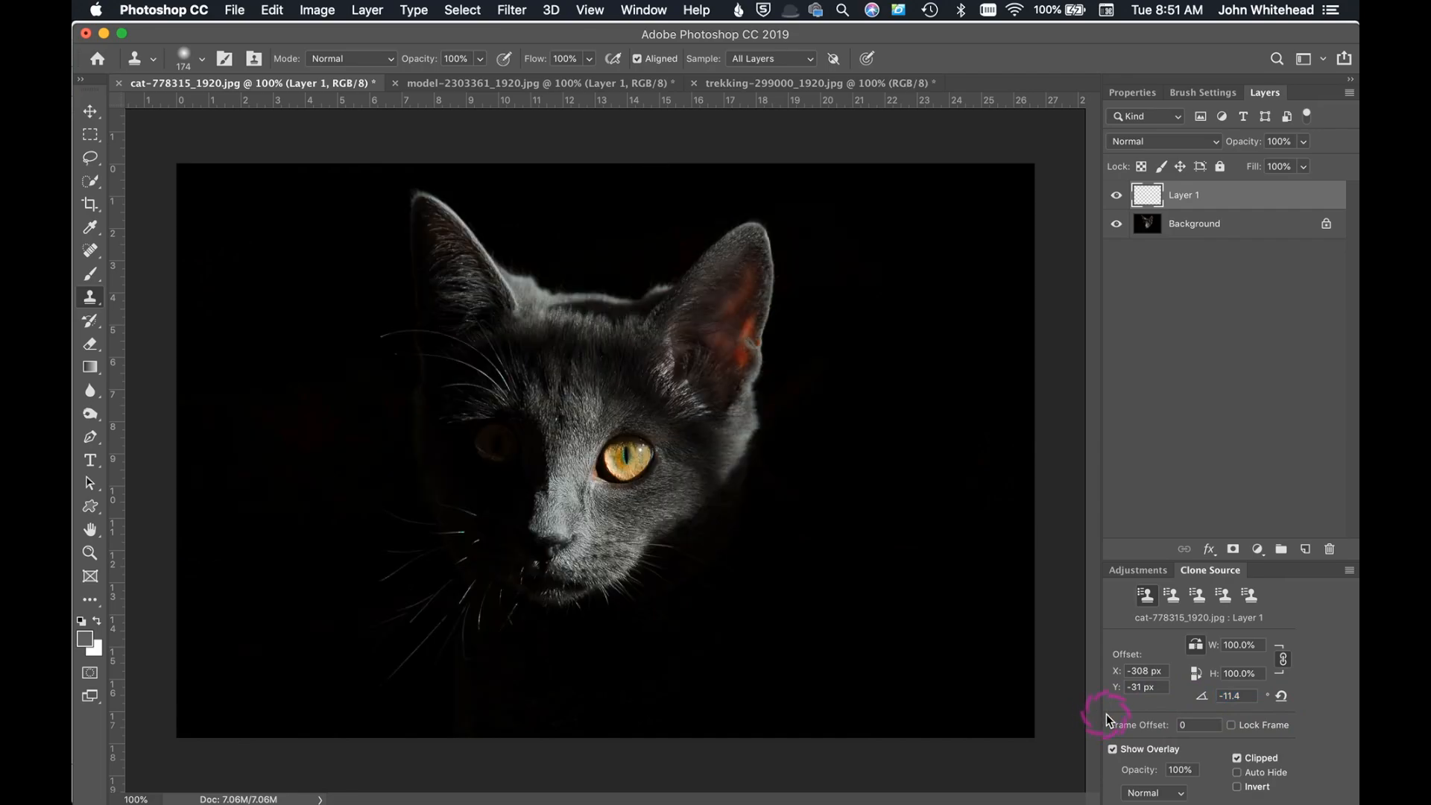
mouse_move(1199, 696)
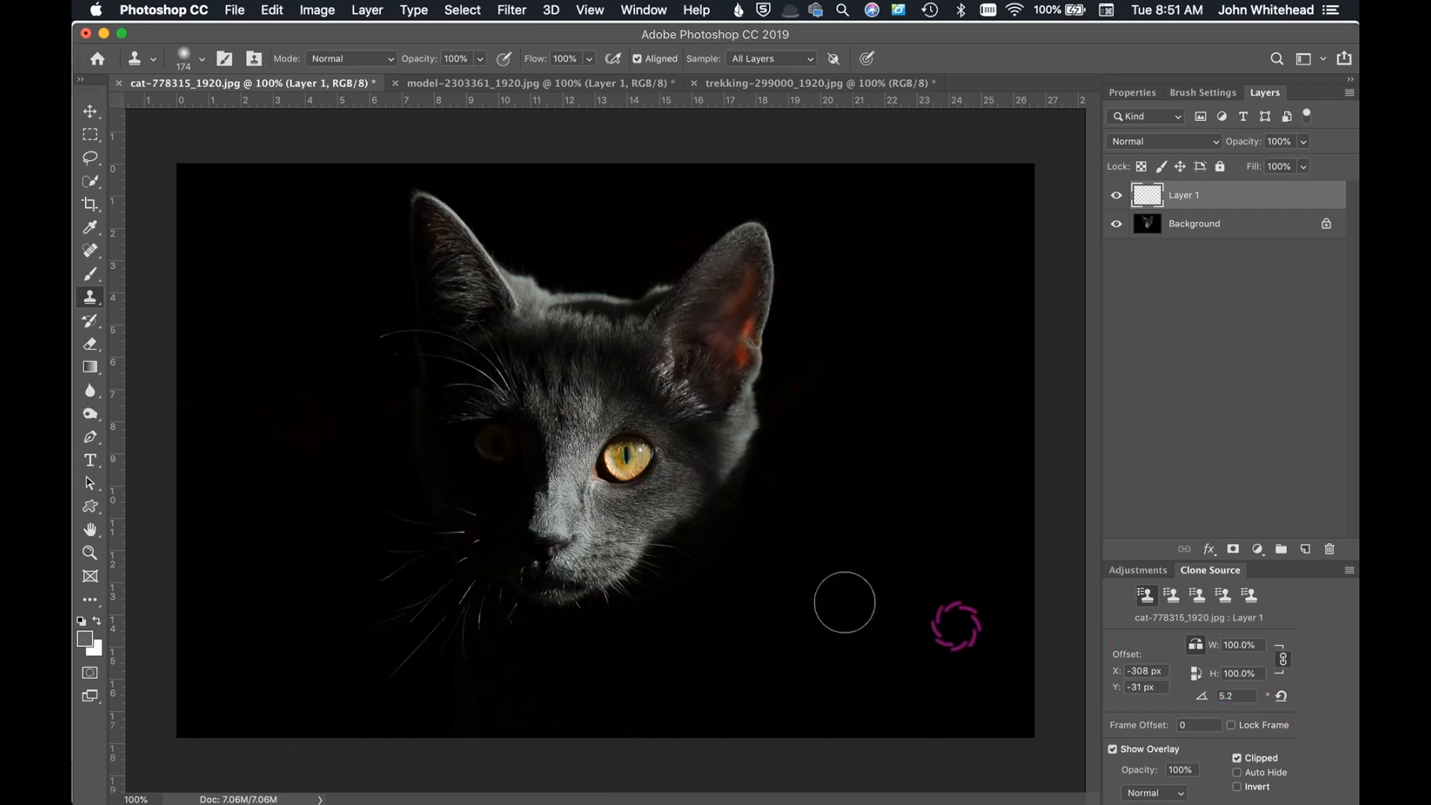
click(629, 462)
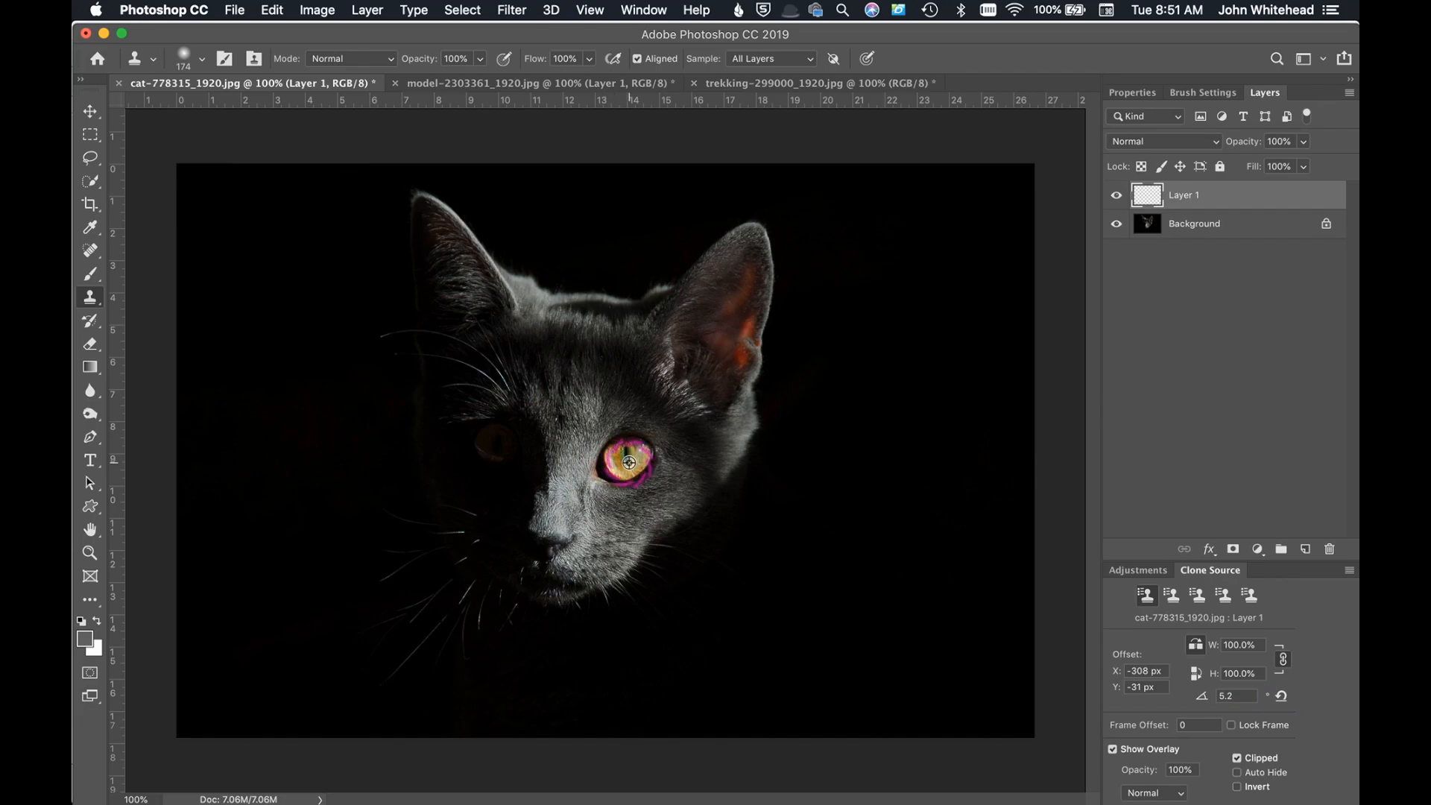
click(507, 450)
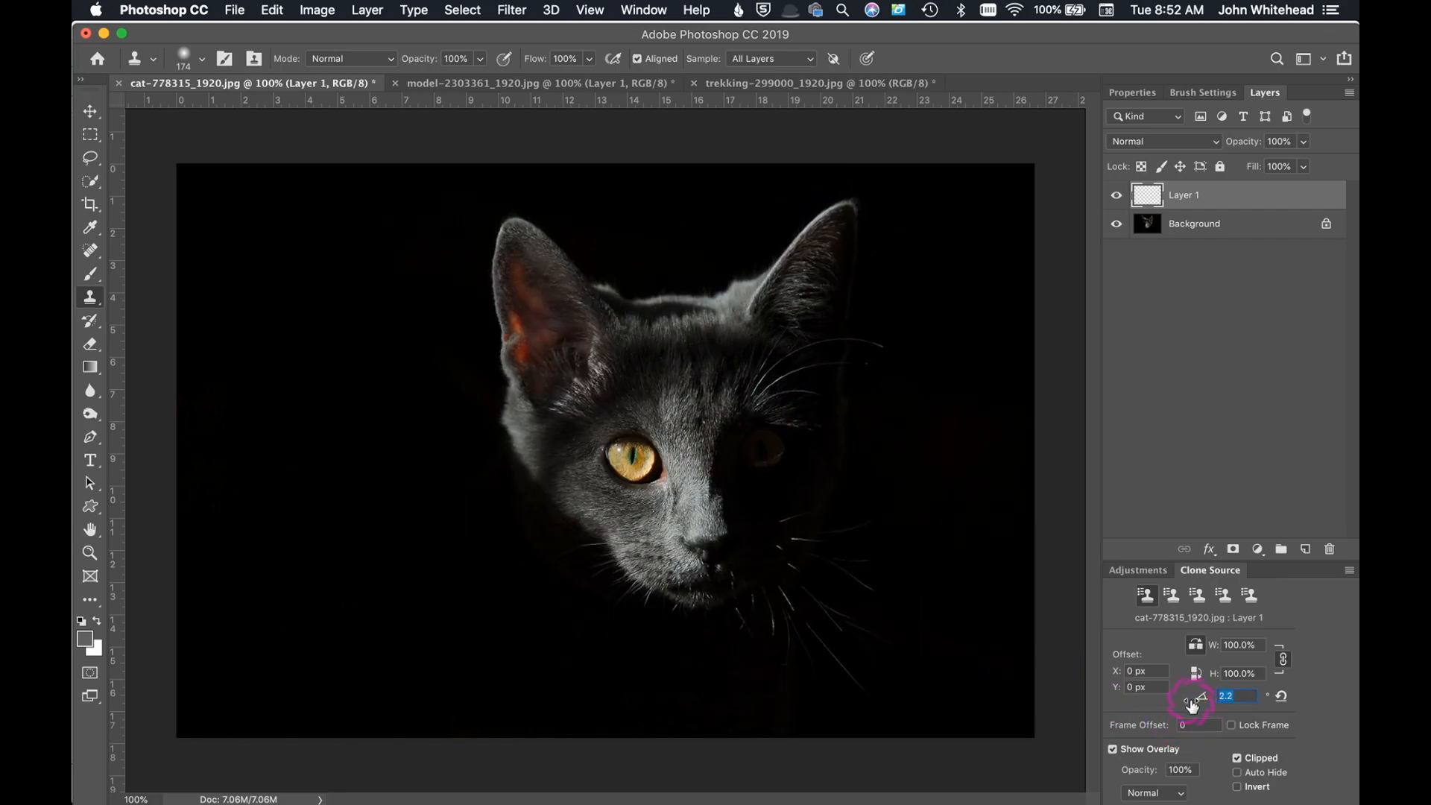
Step: Adjust the Clone Source panel for the rotated eye copy
click(1192, 696)
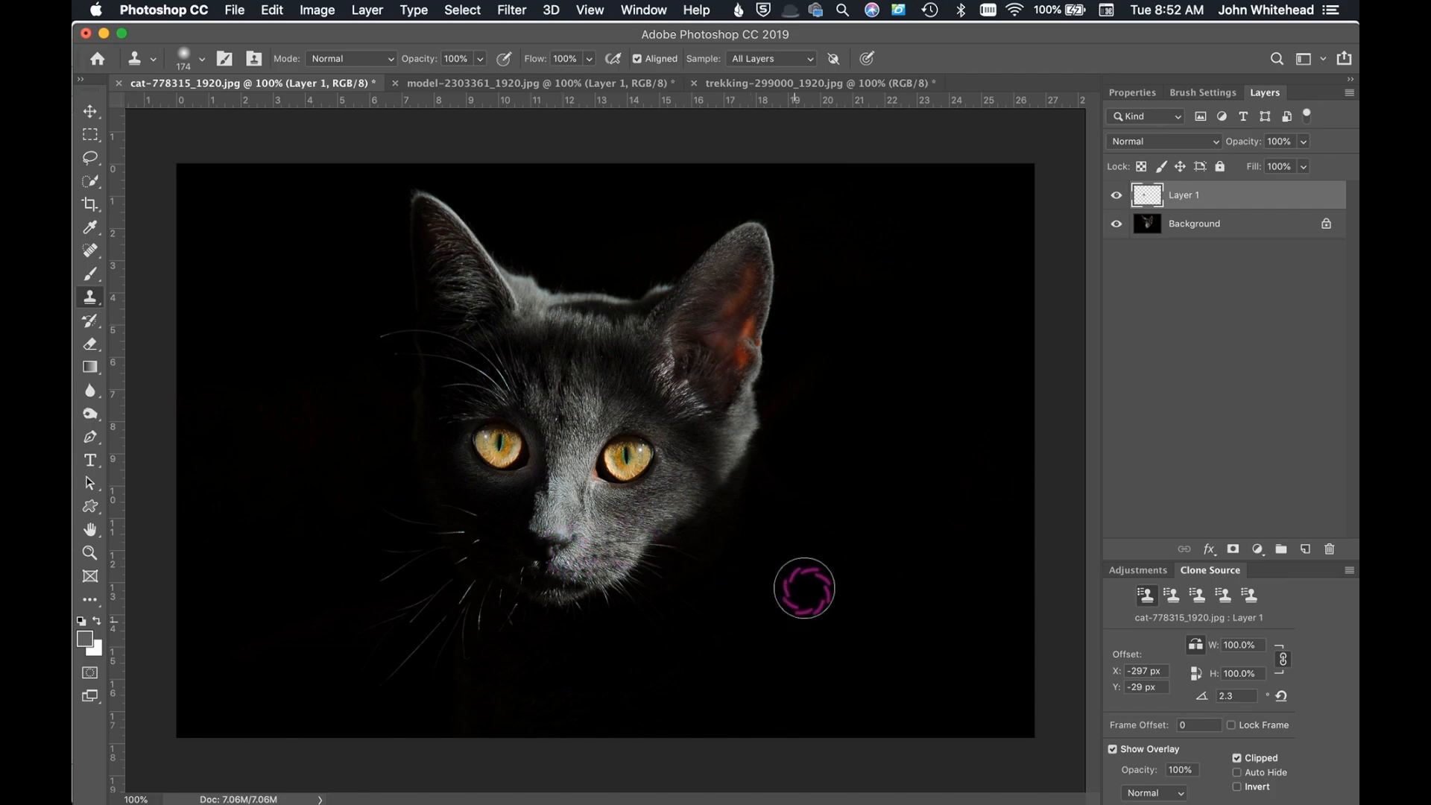
mouse_move(935, 532)
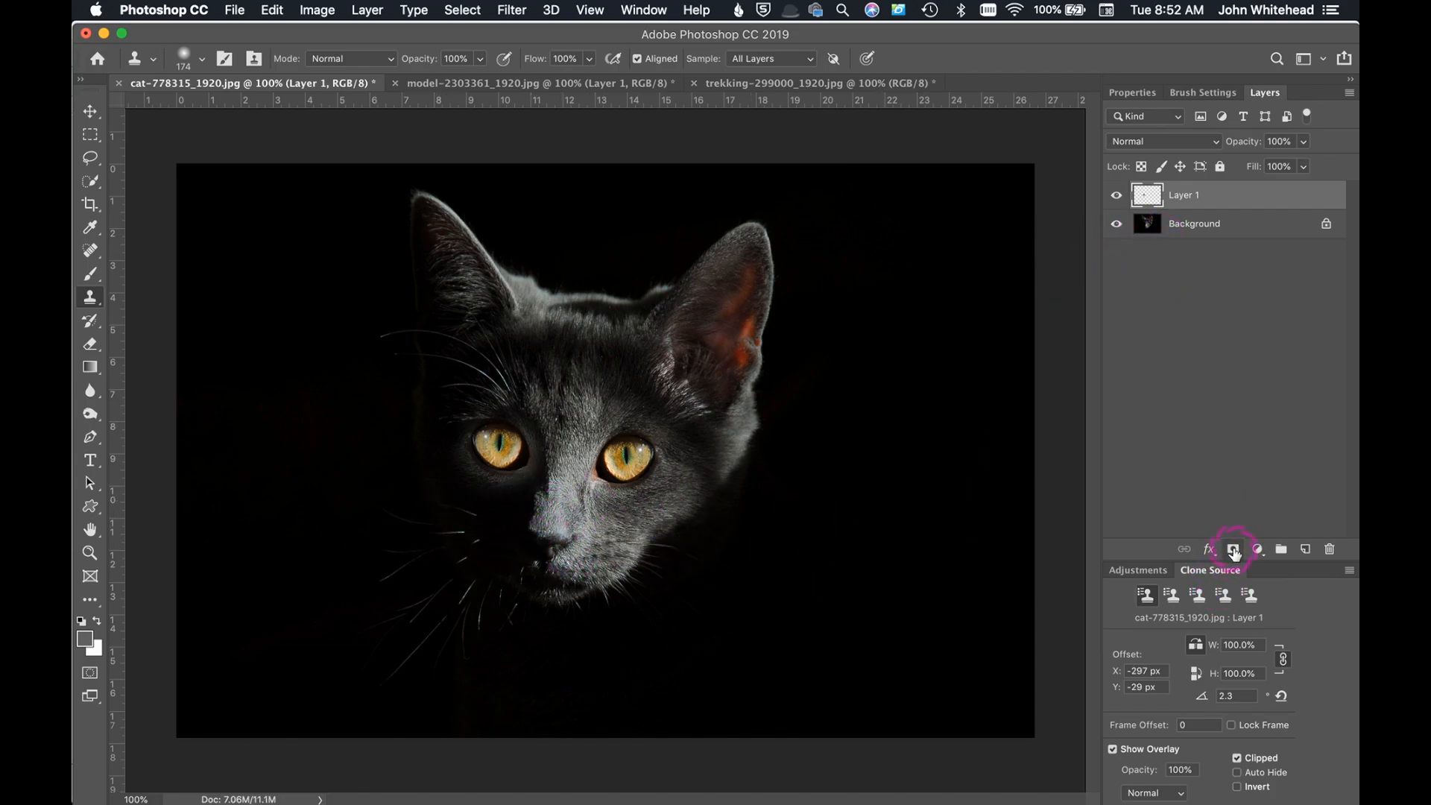
Step: Add a layer mask to the cloned-eye layer for blending its edges
click(1232, 548)
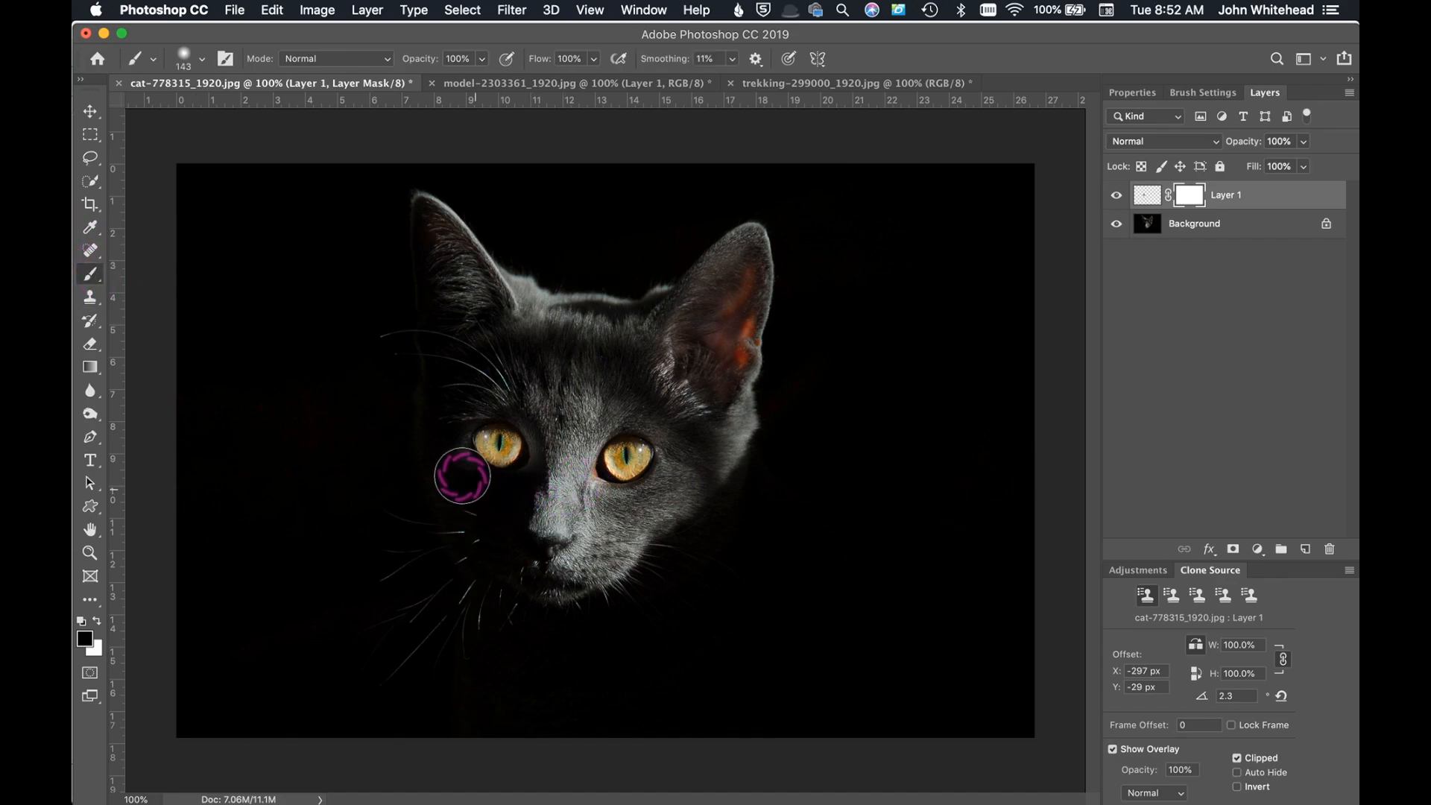
mouse_move(545, 420)
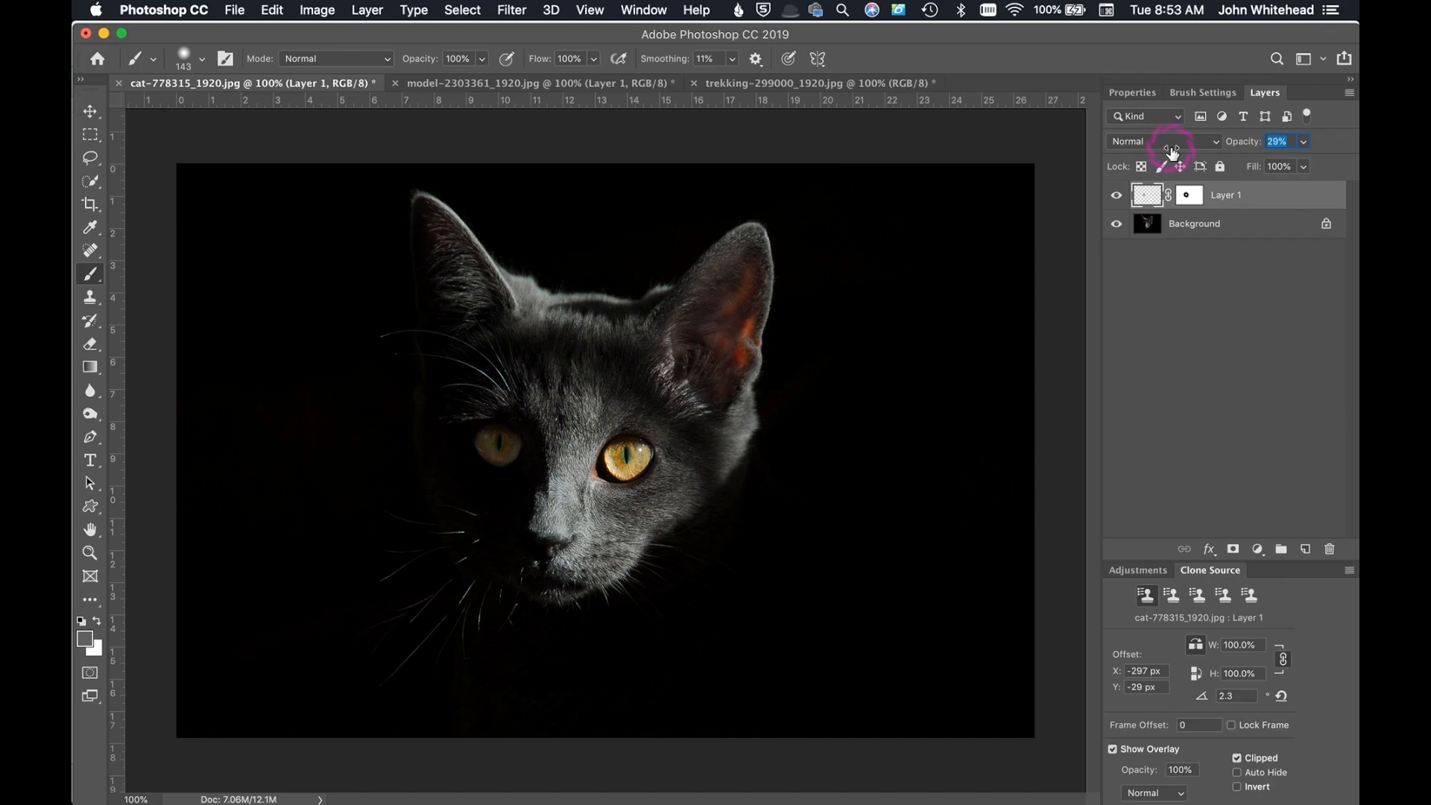
mouse_move(531, 470)
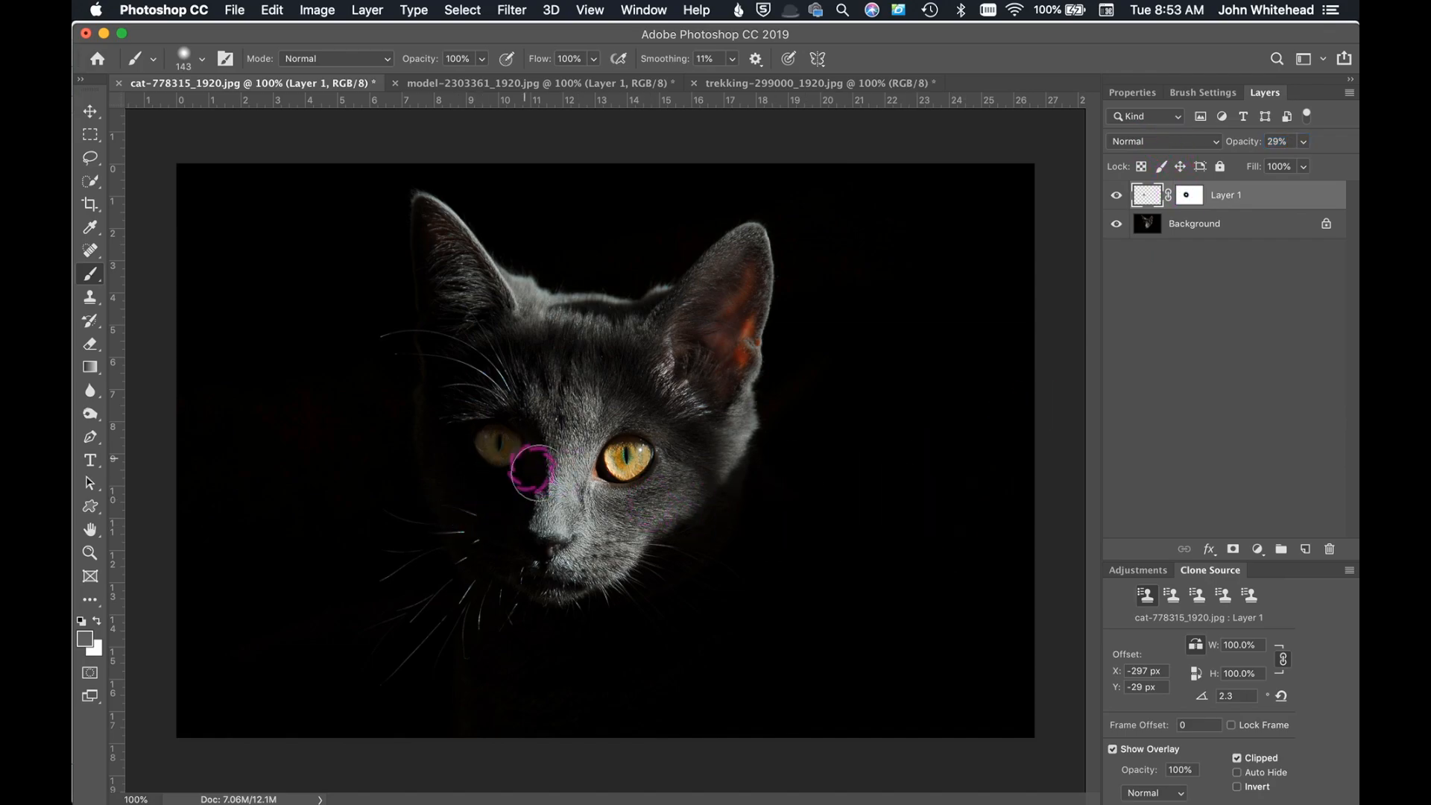
click(88, 108)
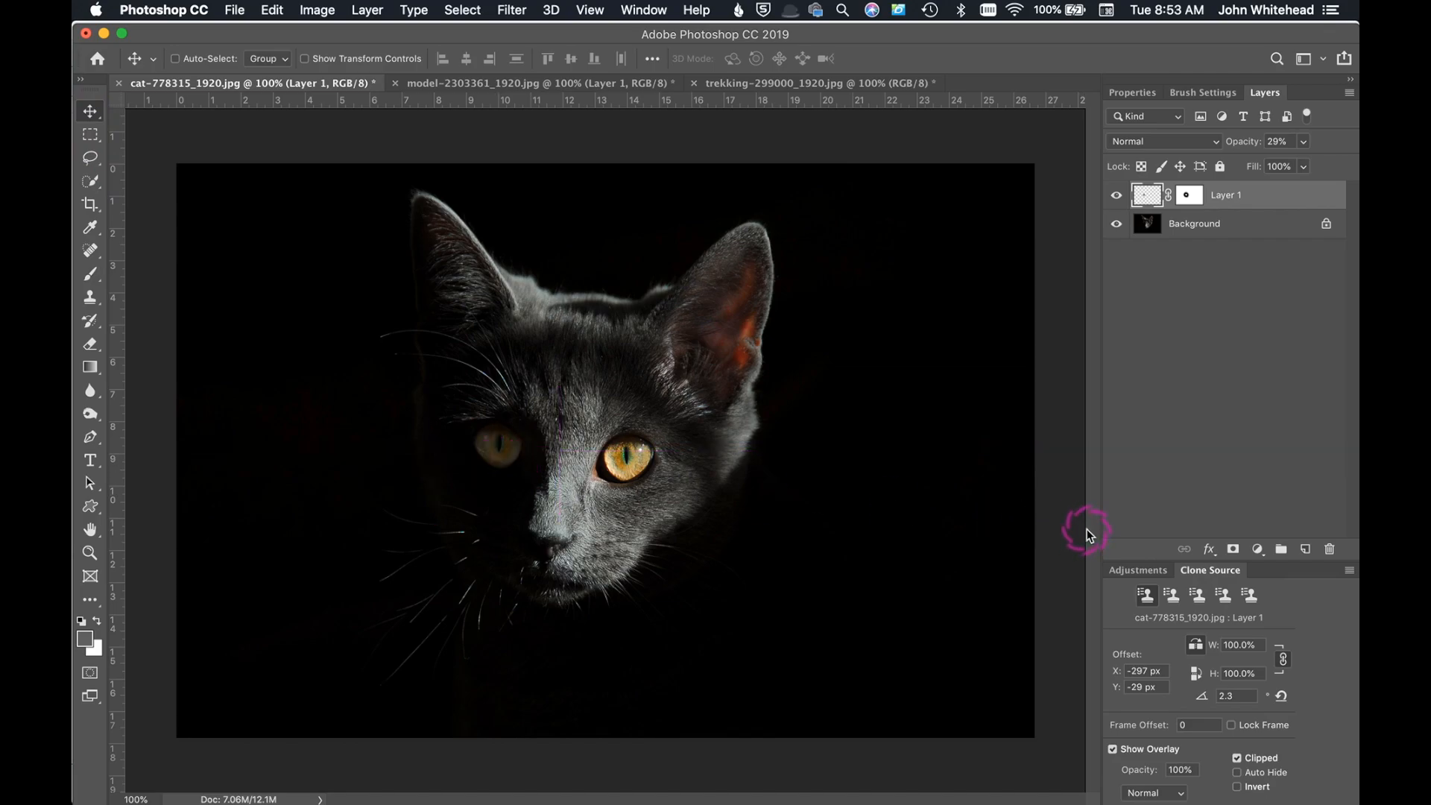
mouse_move(646, 508)
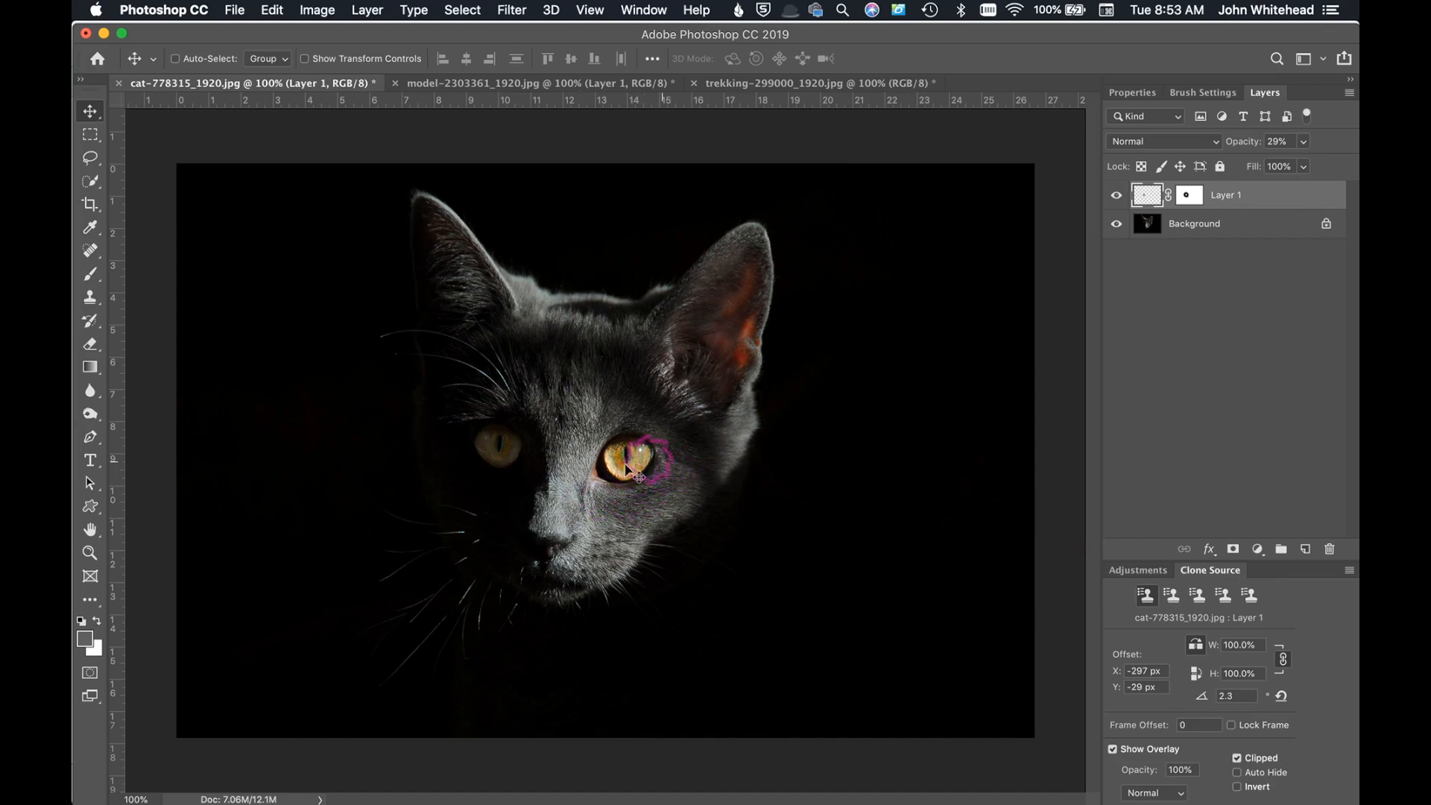
mouse_move(90, 297)
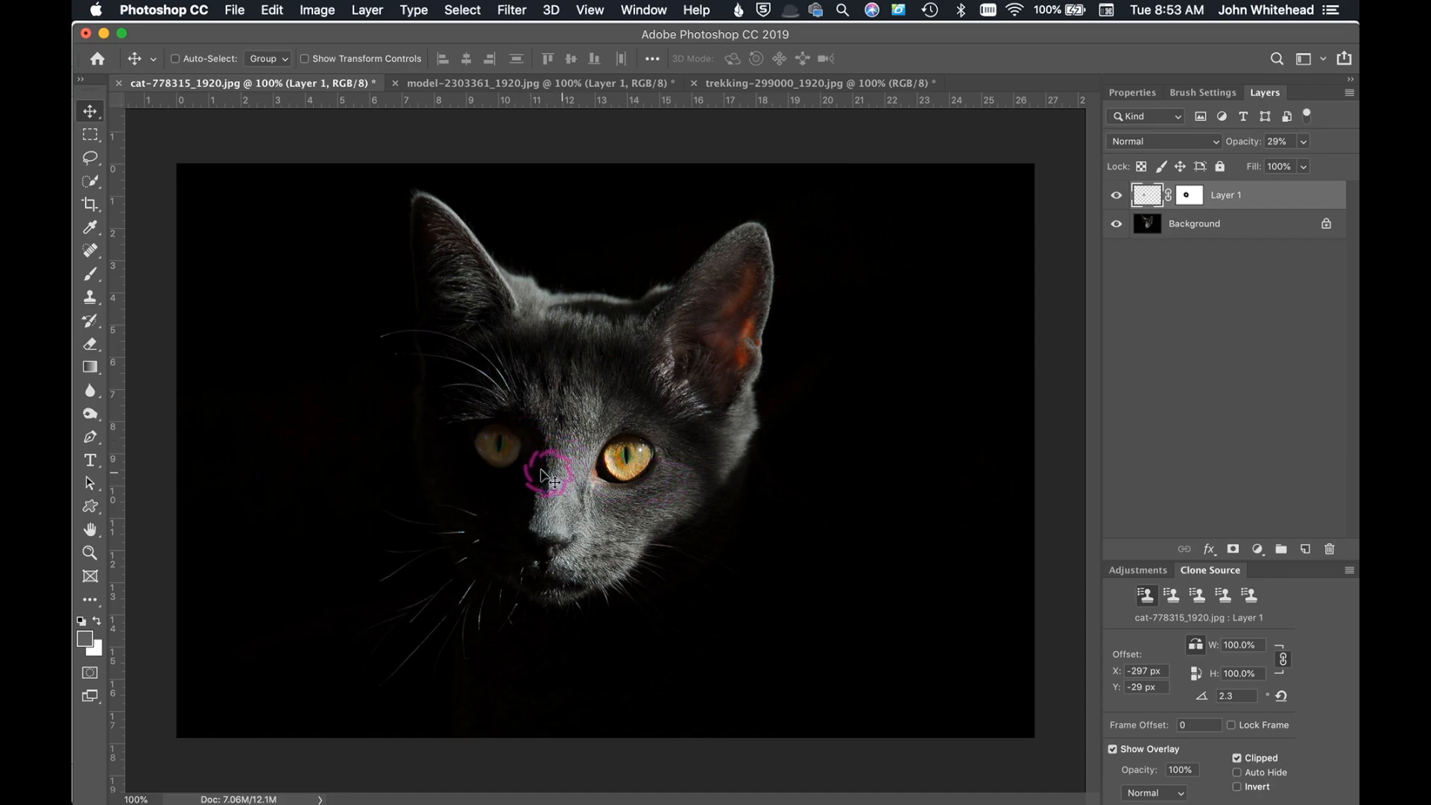
mouse_move(562, 459)
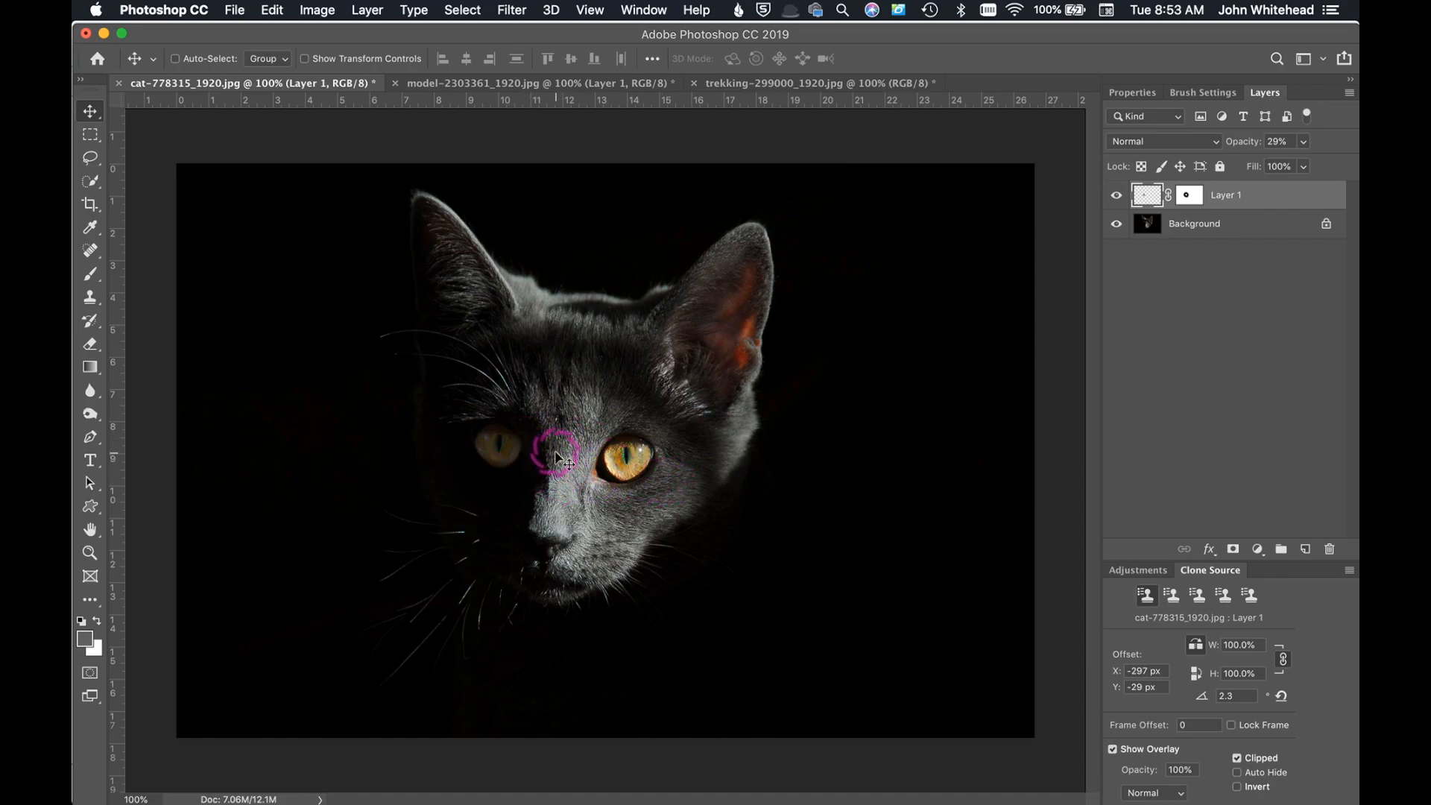